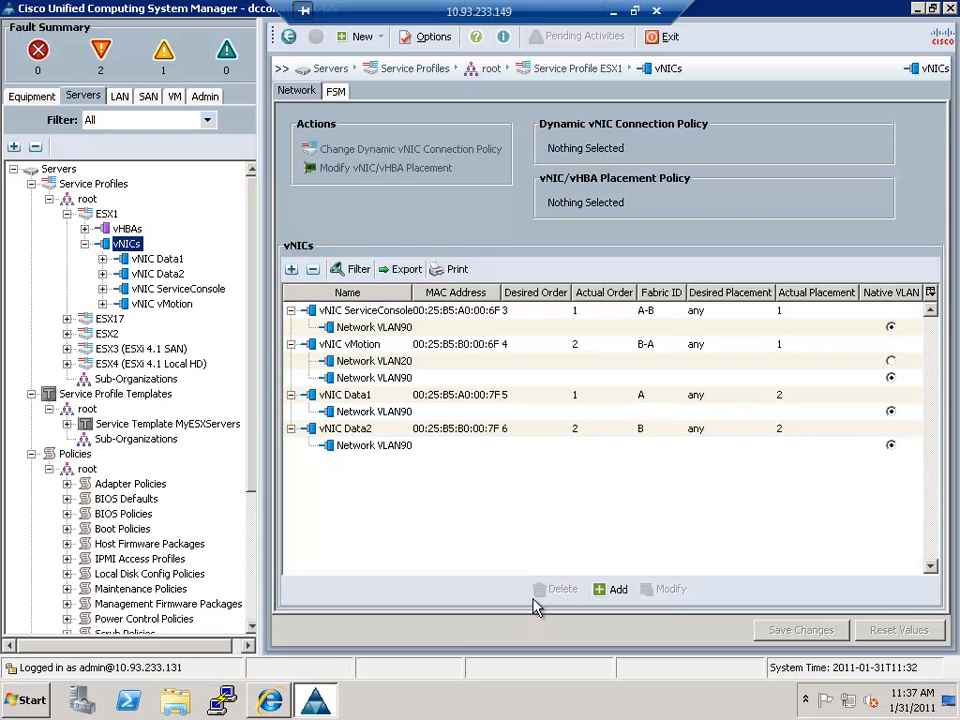
{"action": "mouse_move", "coordinate": [478, 560]}
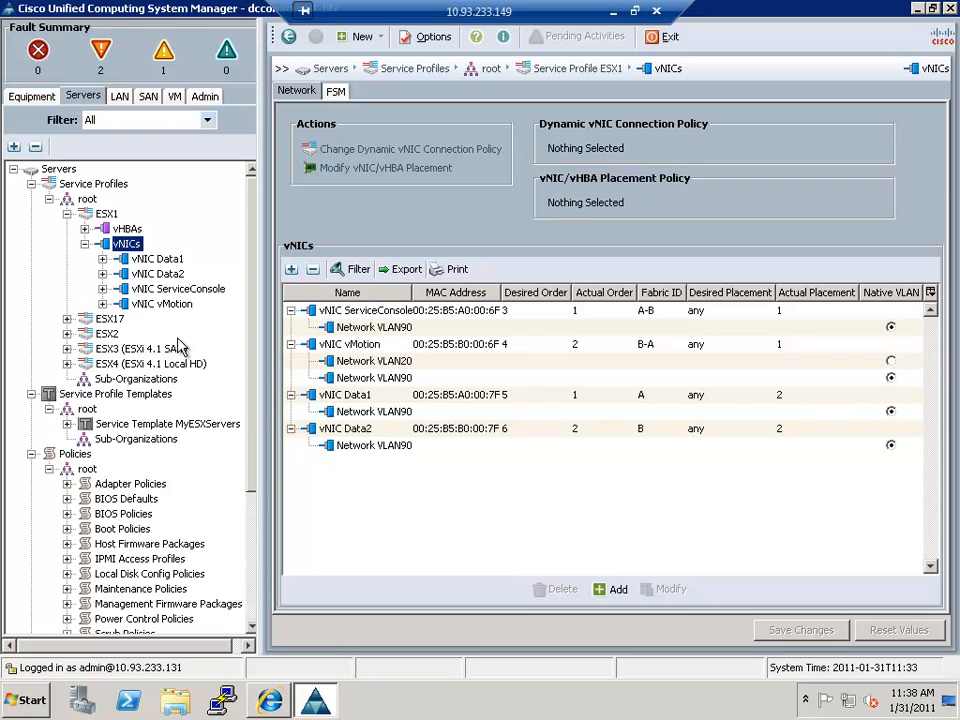
{"action": "mouse_move", "coordinate": [136, 310]}
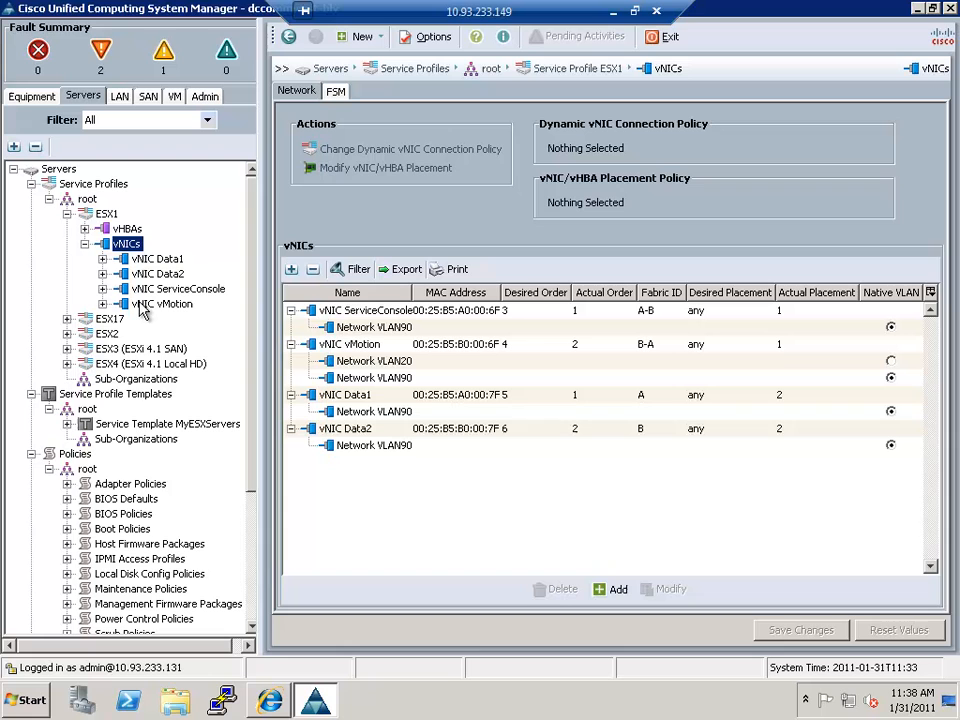
{"action": "mouse_move", "coordinate": [148, 270]}
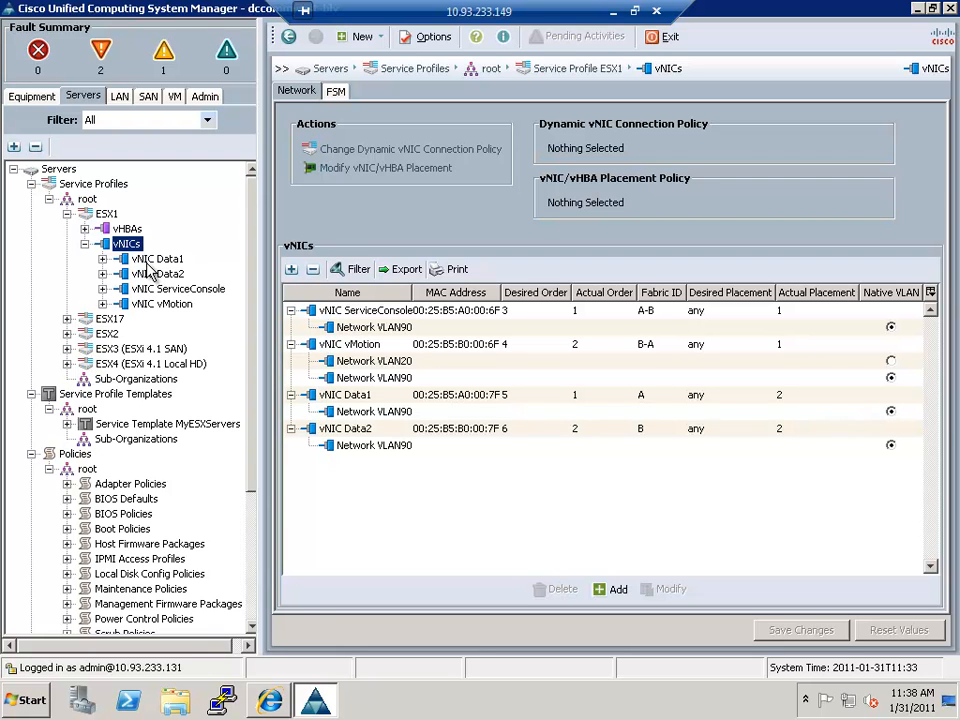
{"action": "mouse_move", "coordinate": [156, 272]}
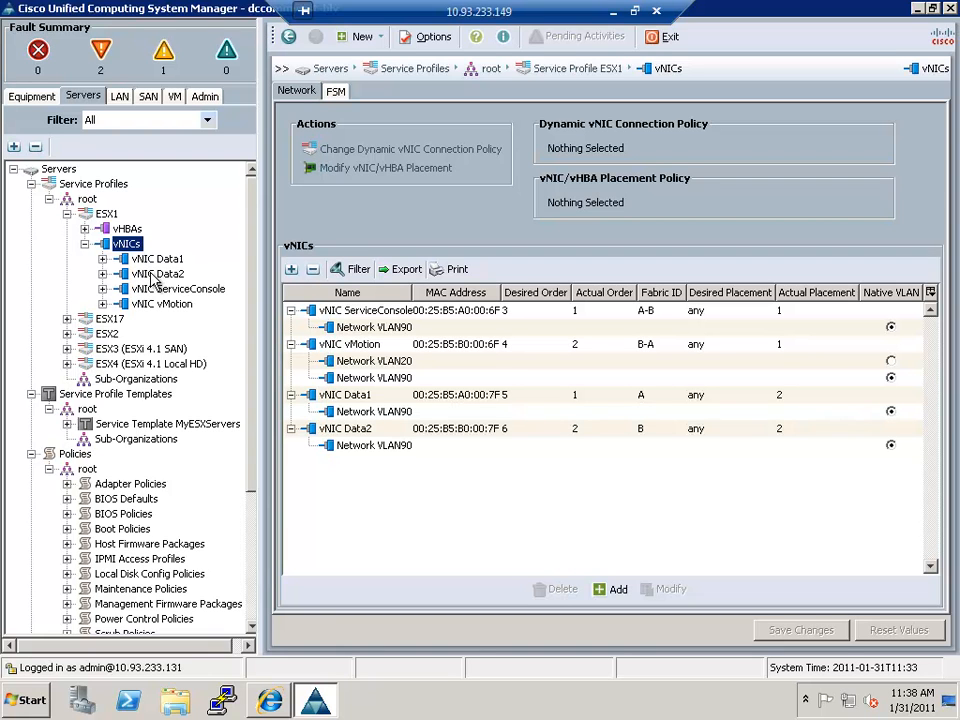
- Compare the ServiceConsole and vMotion vNICs' template bindings, then bring up the Start menu
{"action": "left_click", "coordinate": [180, 288]}
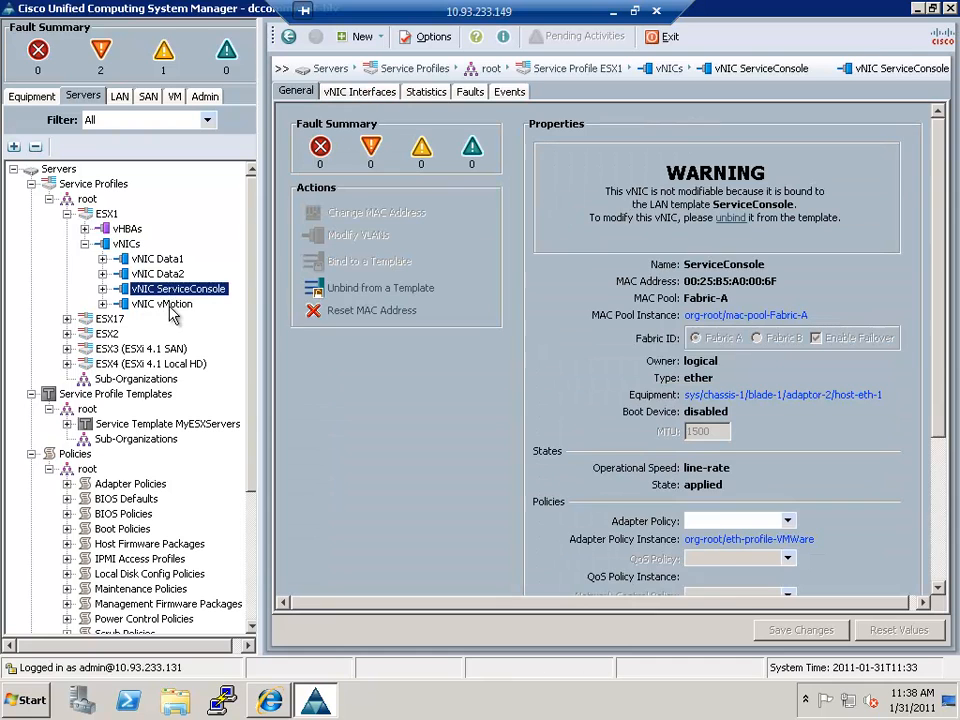
{"action": "left_click", "coordinate": [160, 304]}
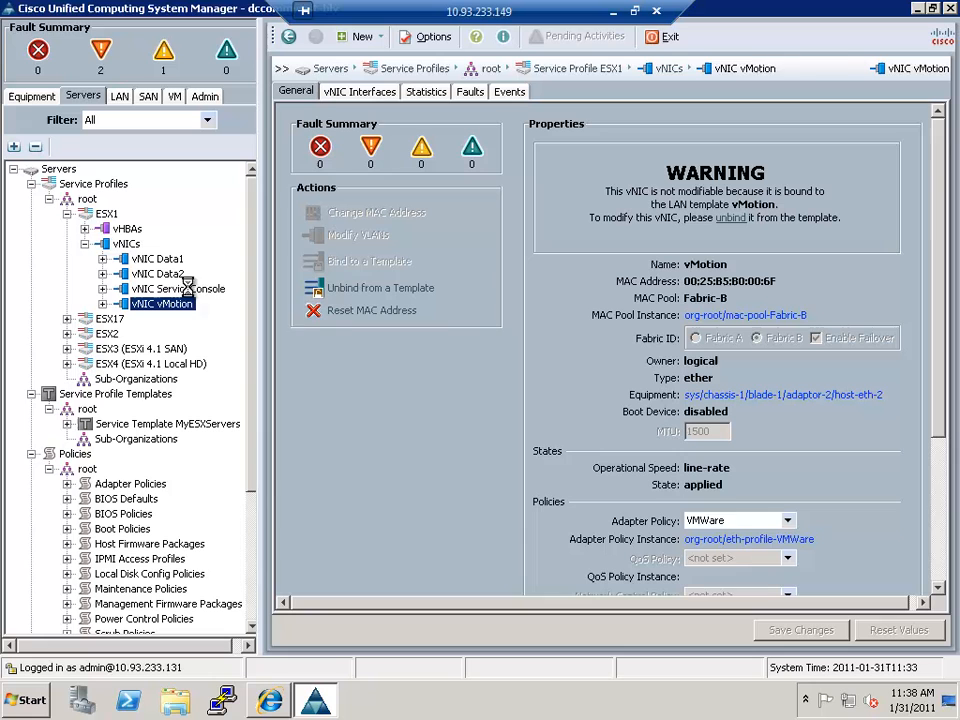
{"action": "left_click", "coordinate": [176, 288]}
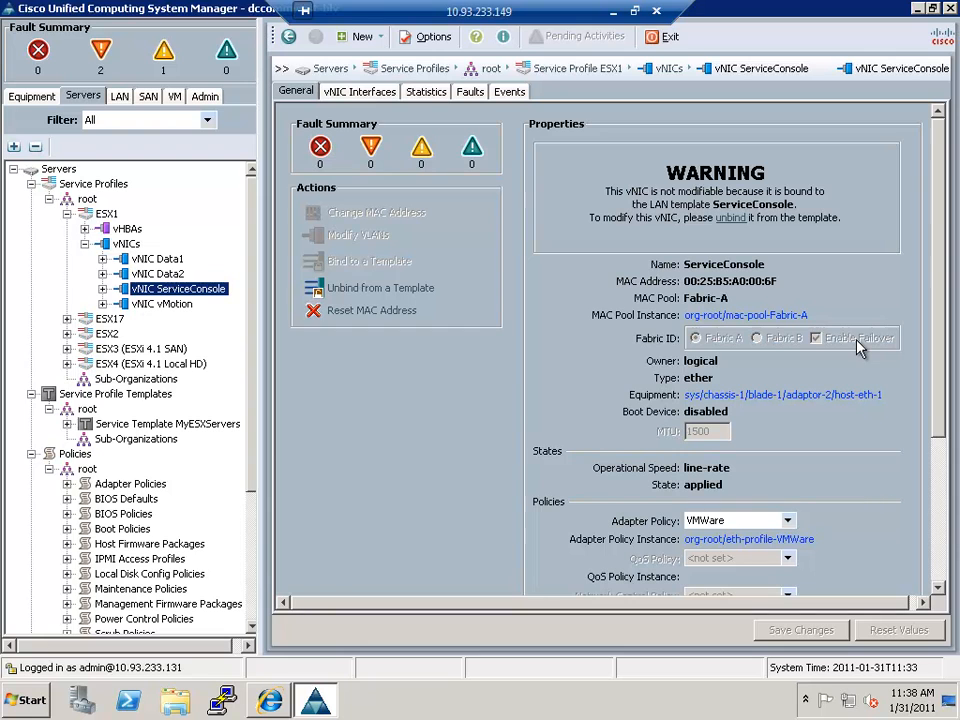
{"action": "mouse_move", "coordinate": [362, 428]}
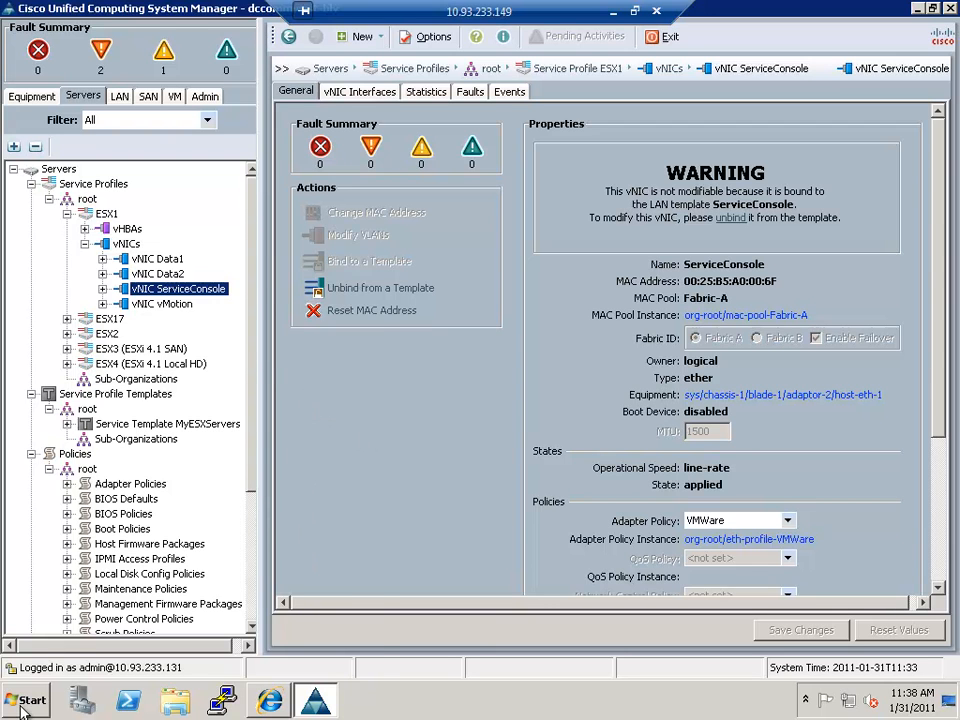
{"action": "left_click", "coordinate": [24, 700]}
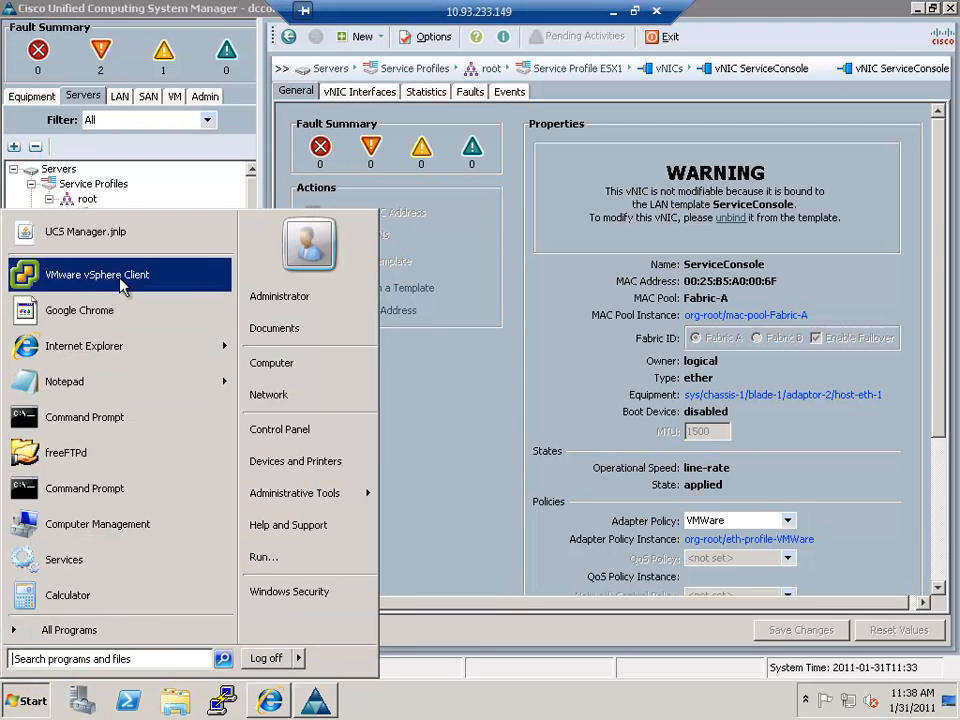
- Launch vSphere Client and show host 10.93.233.161's overview in Hosts and Clusters
{"action": "left_click", "coordinate": [96, 274]}
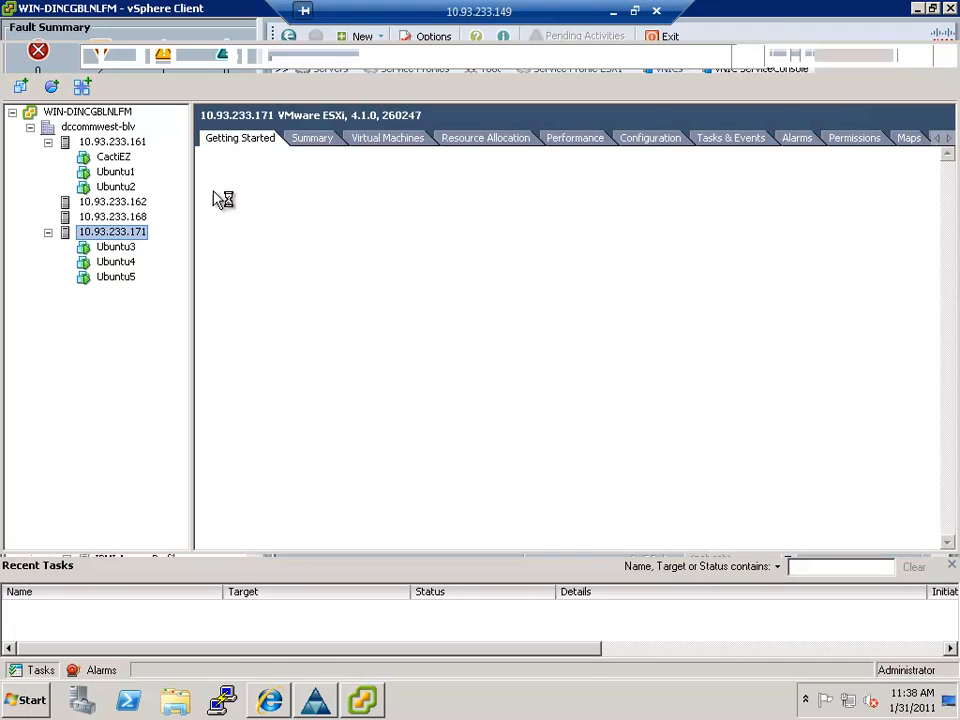
{"action": "left_click", "coordinate": [112, 140]}
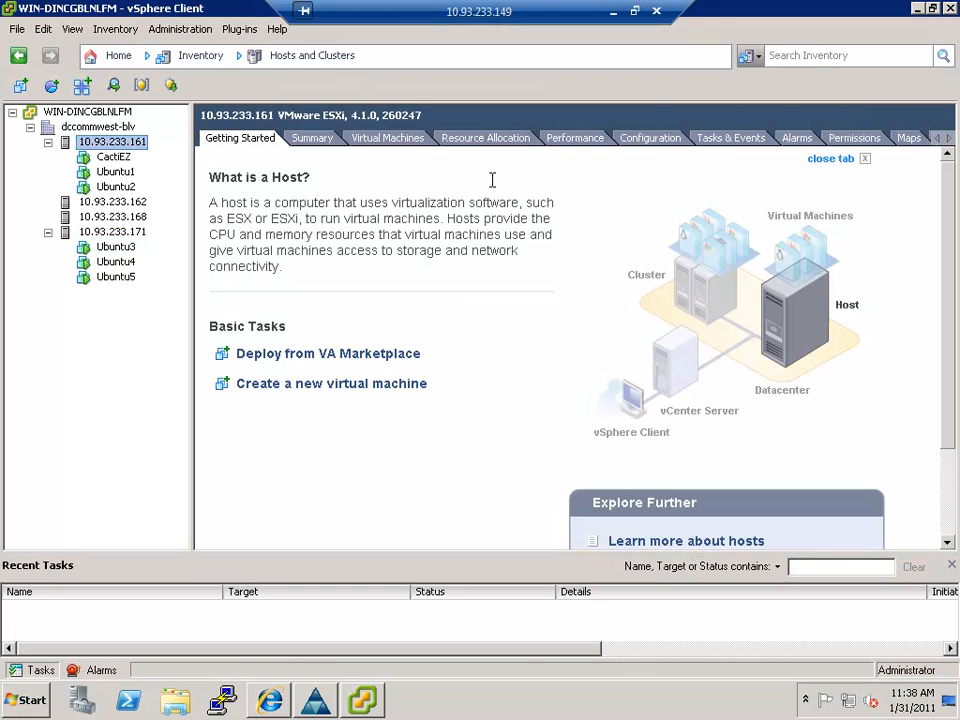
- Show host 10.93.233.161's Networking configuration with vSwitch0, vSwitch1 and vSwitch2 port groups
{"action": "left_click", "coordinate": [648, 136]}
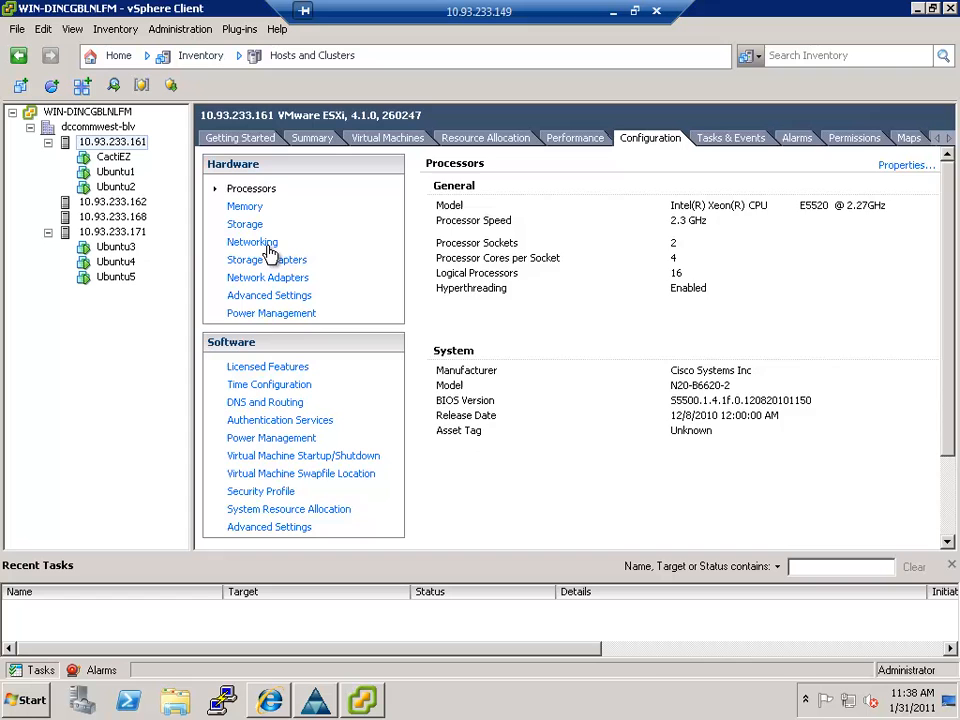
{"action": "left_click", "coordinate": [252, 242]}
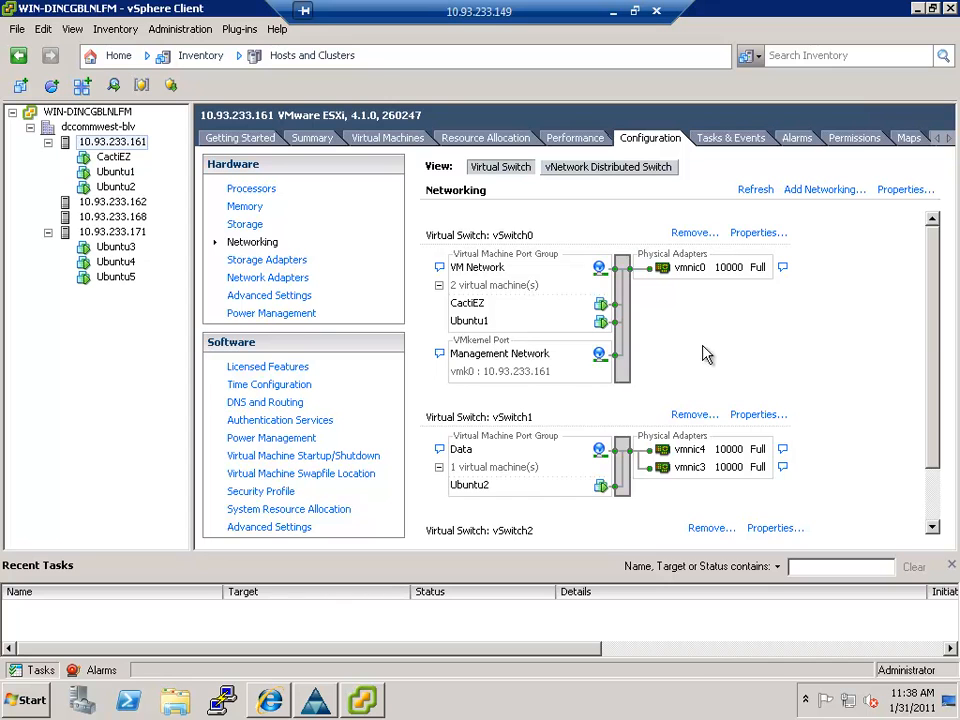
{"action": "mouse_move", "coordinate": [938, 316]}
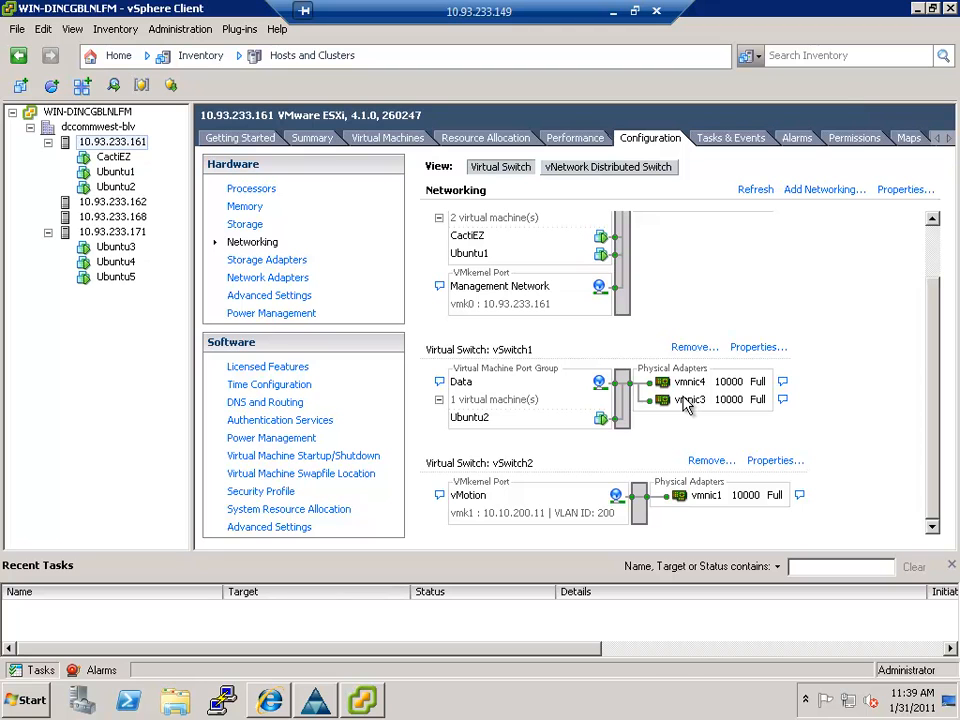
{"action": "mouse_move", "coordinate": [704, 500]}
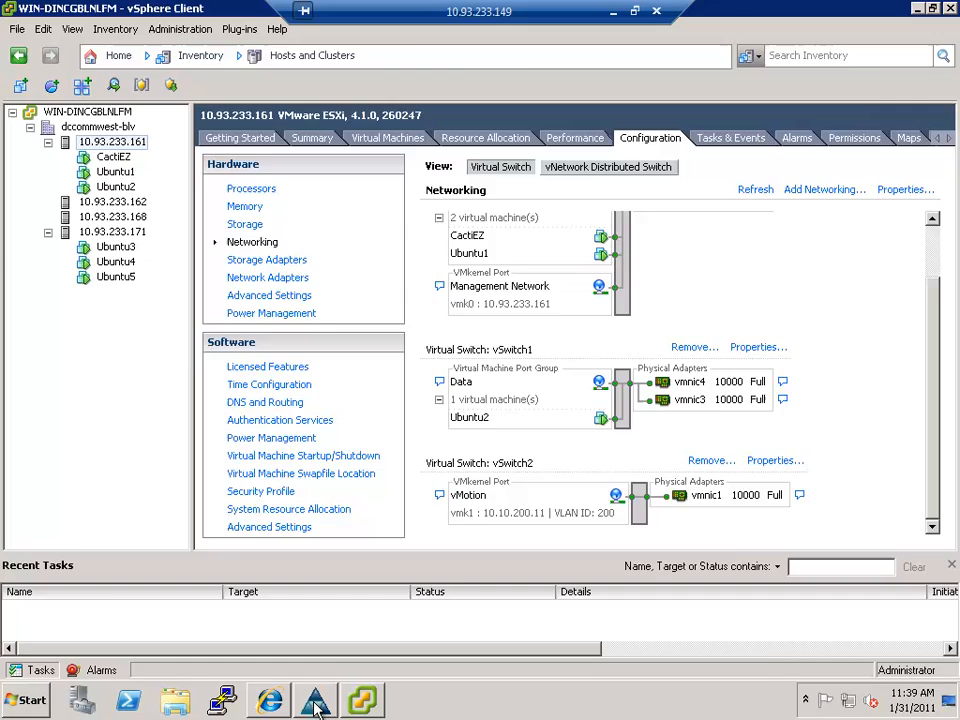
- Review the service profile's dynamic vNICs, then list the vCenter port profiles on the VM tab
{"action": "left_click", "coordinate": [316, 700]}
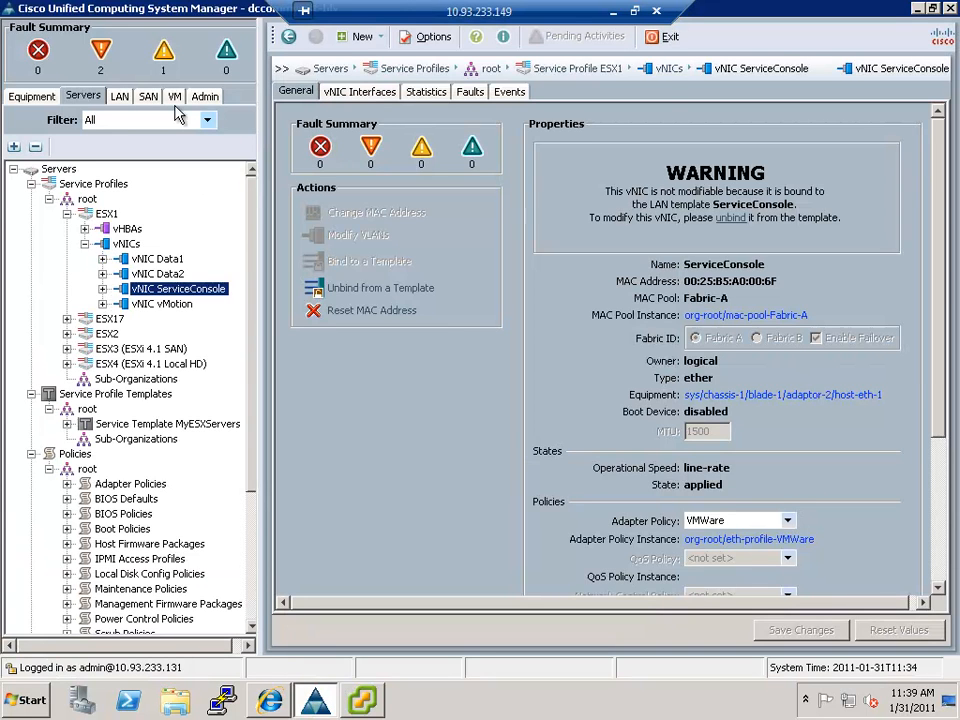
{"action": "left_click", "coordinate": [120, 96]}
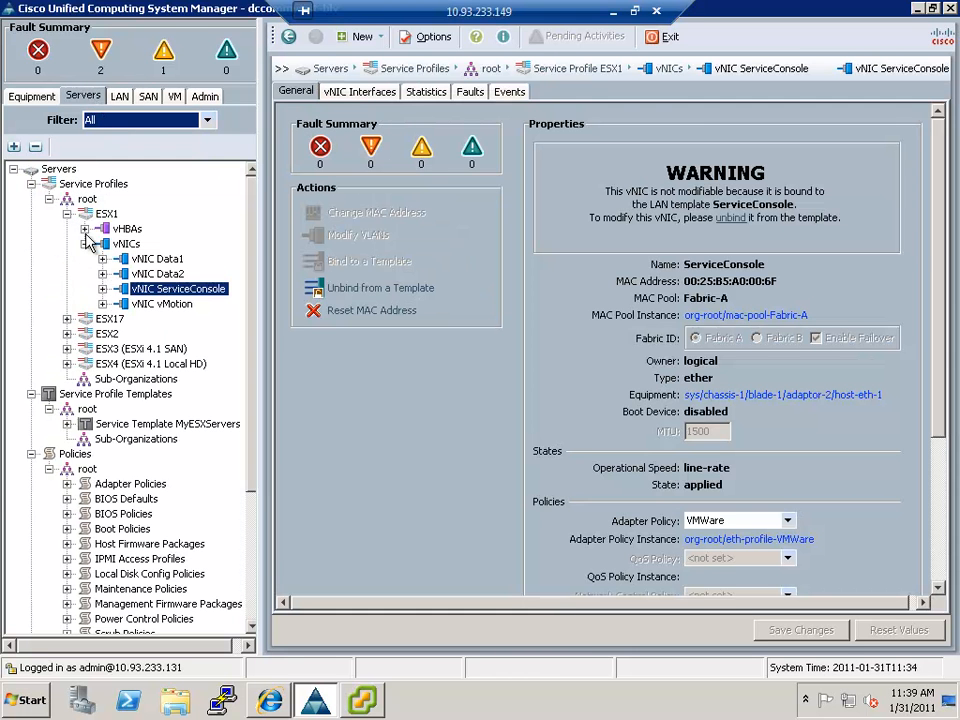
{"action": "left_click", "coordinate": [126, 244]}
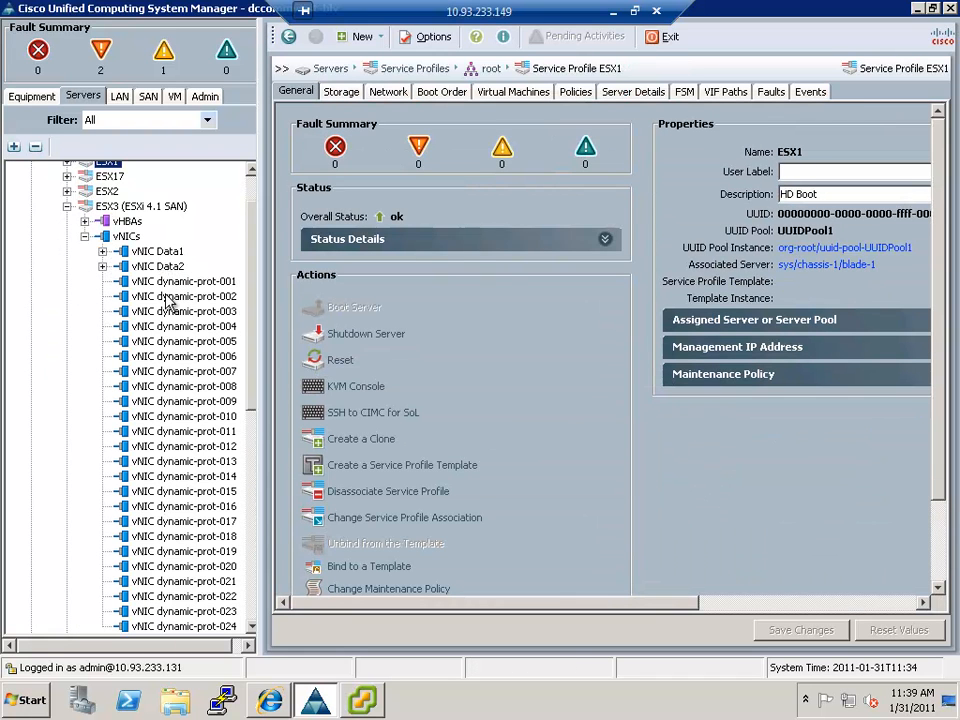
{"action": "mouse_move", "coordinate": [200, 336]}
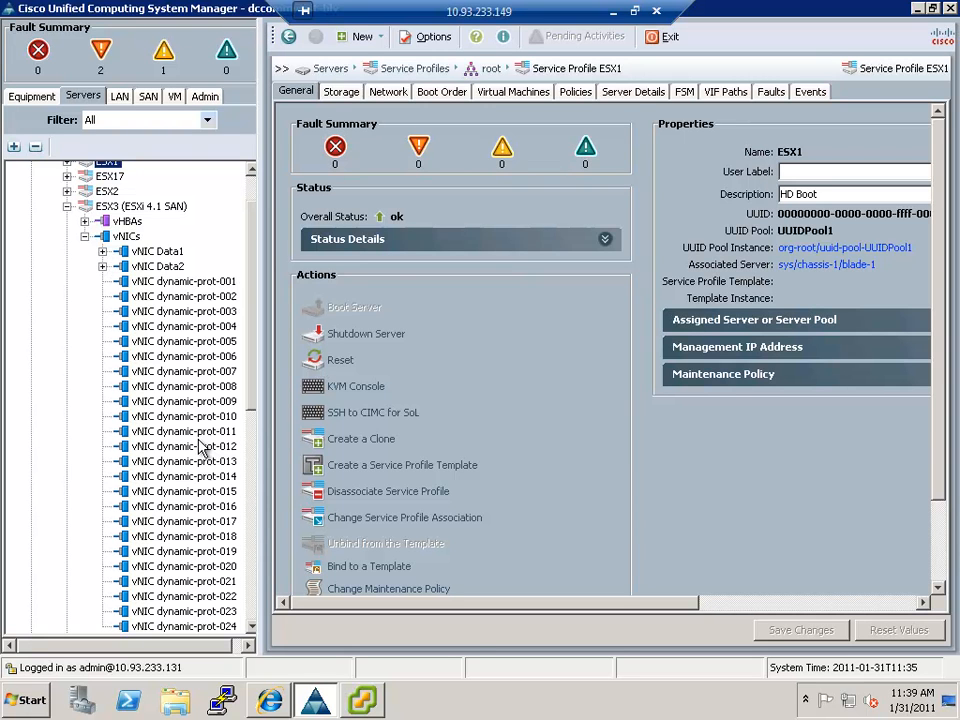
{"action": "left_click", "coordinate": [172, 96]}
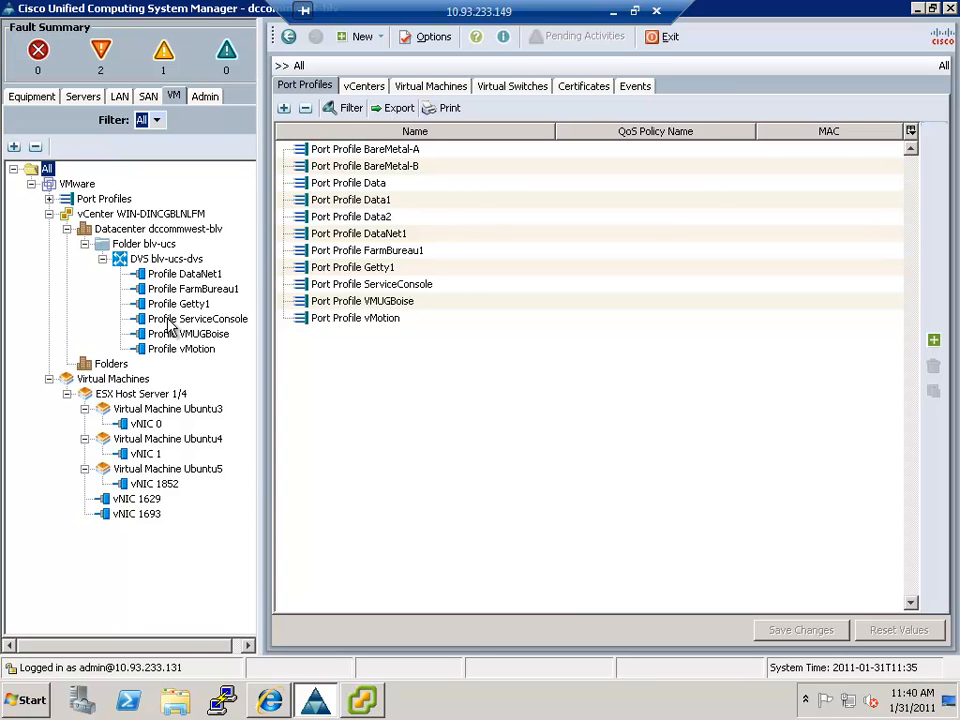
- Show DataNet1's VLANs with VLAN100 native, then its properties on blv-ucs-dvs
{"action": "left_click", "coordinate": [184, 272]}
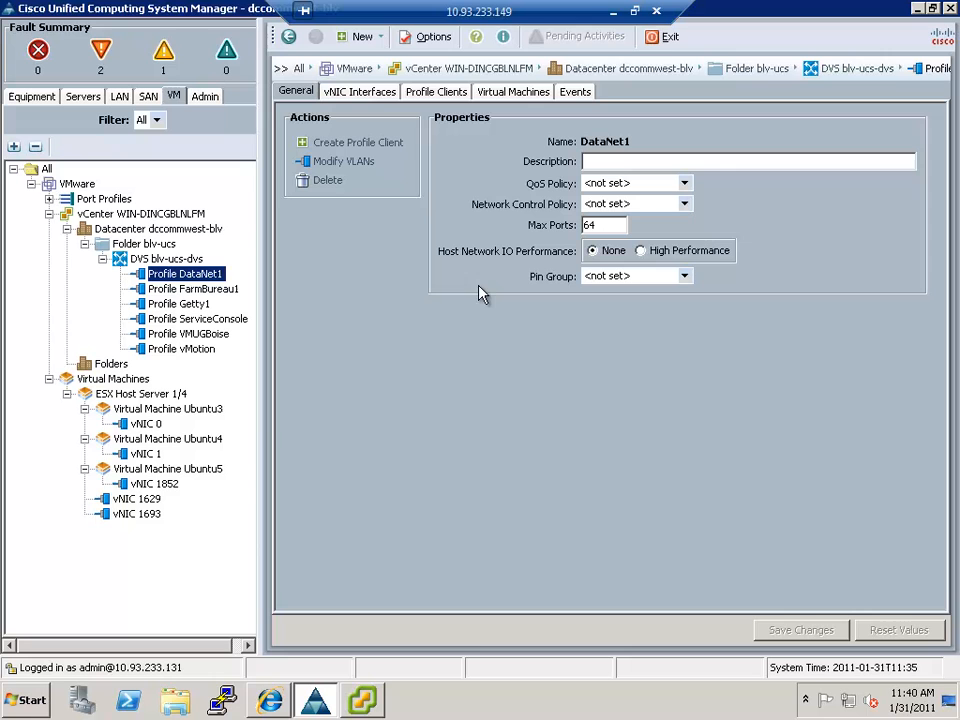
{"action": "left_click", "coordinate": [344, 160]}
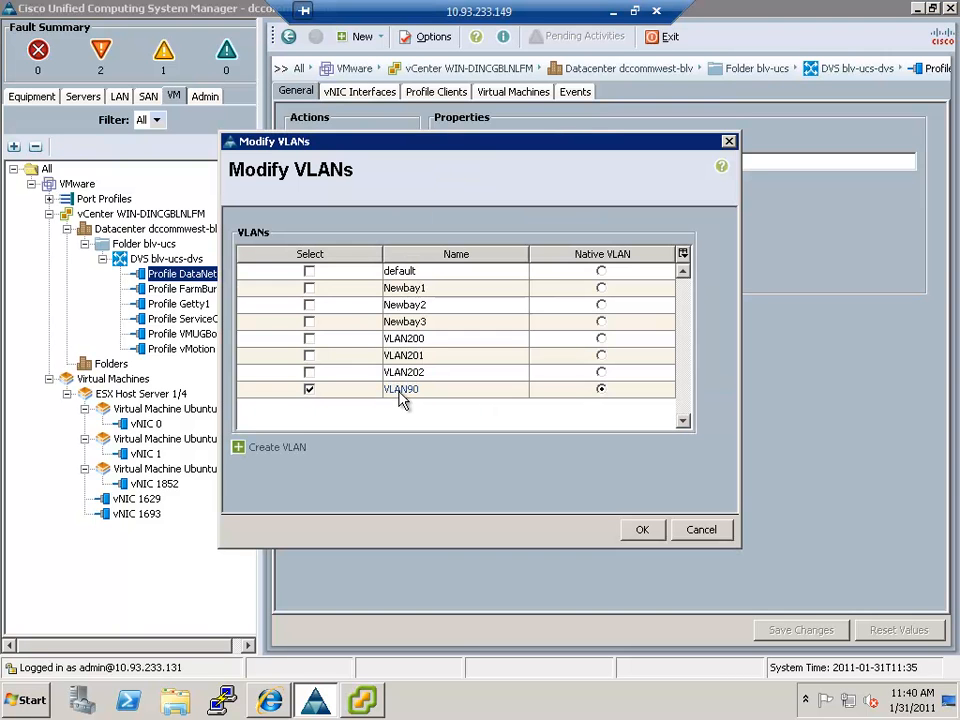
{"action": "mouse_move", "coordinate": [400, 388]}
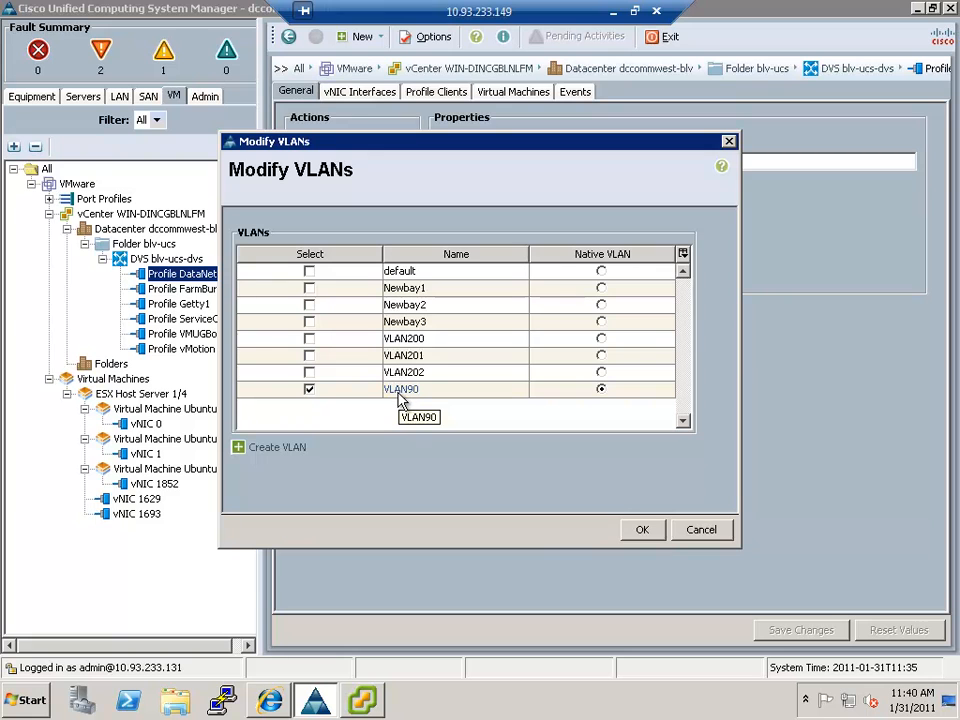
{"action": "mouse_move", "coordinate": [400, 396]}
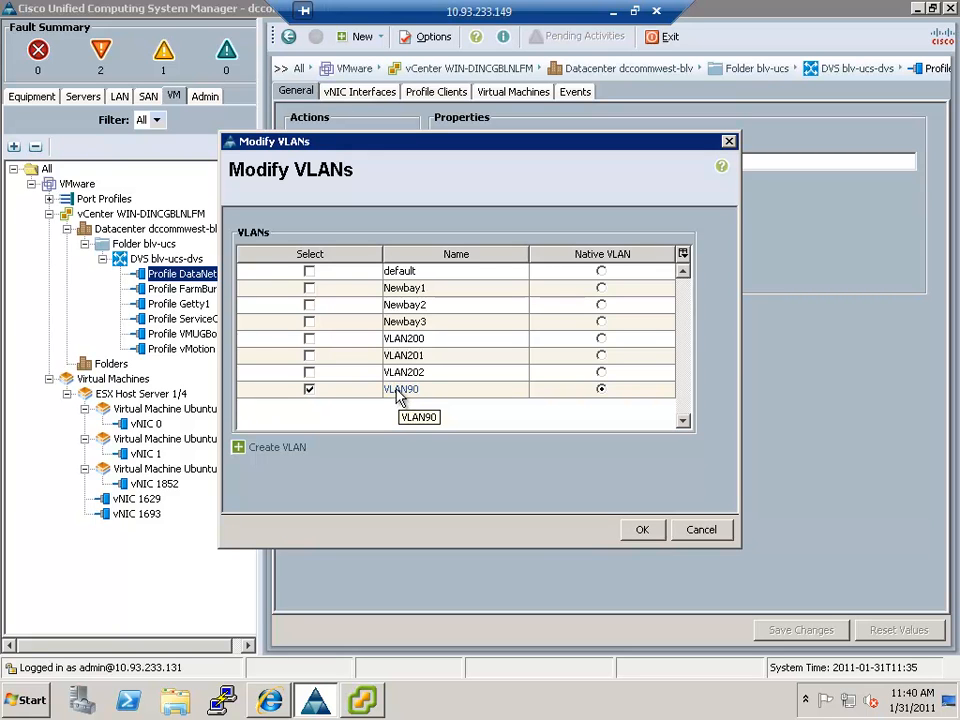
{"action": "left_click", "coordinate": [642, 528]}
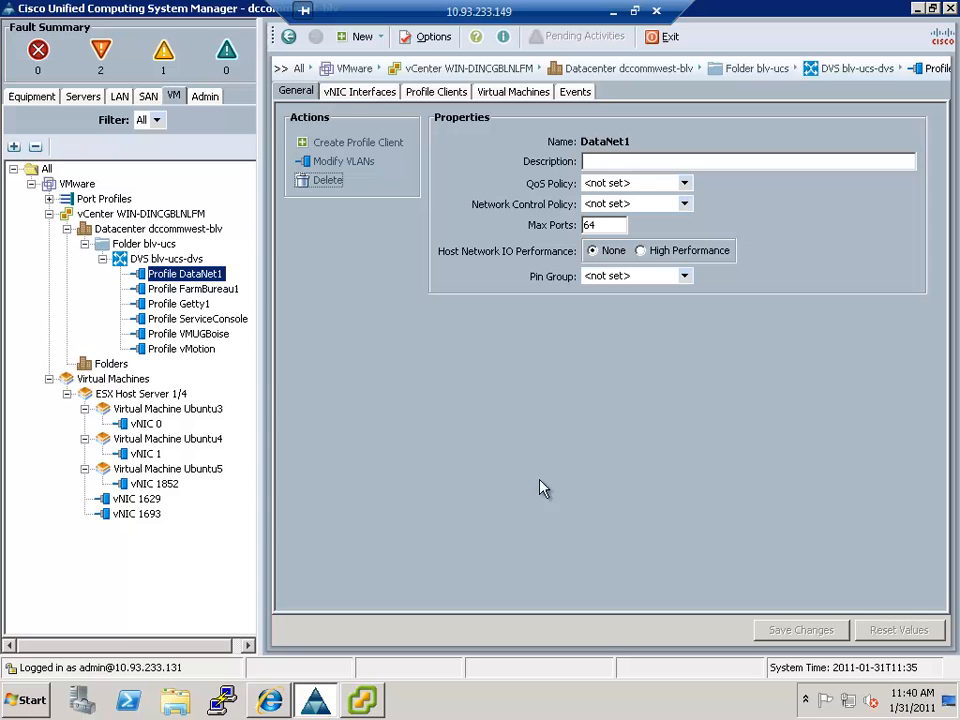
{"action": "mouse_move", "coordinate": [160, 404]}
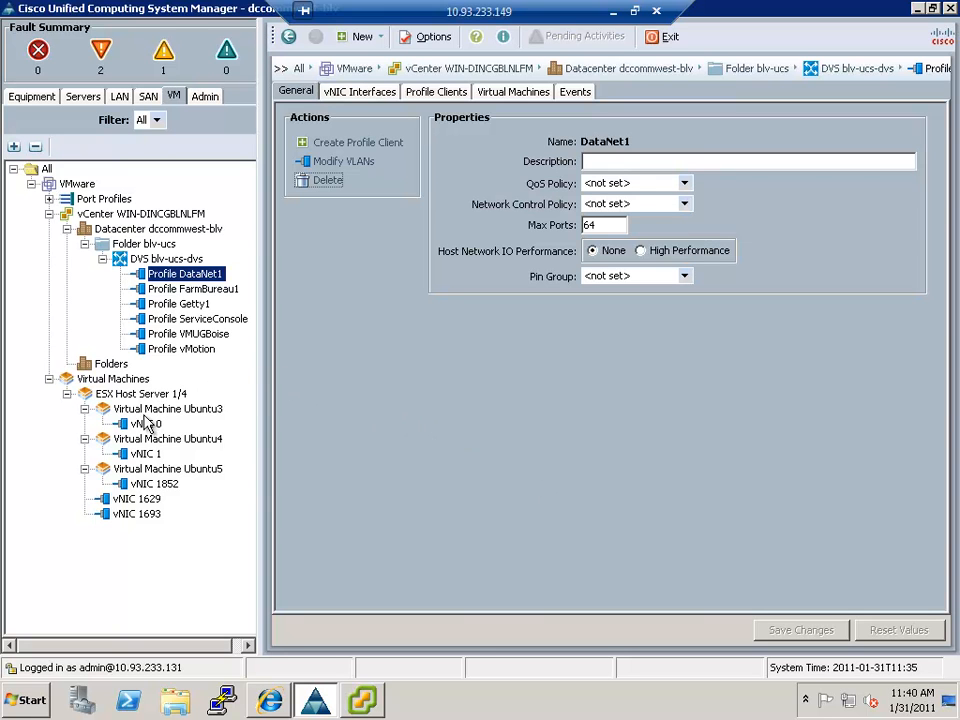
- Show Ubuntu3's vNIC 0 under ESX Host Server 1/4, using DataNet1 and online
{"action": "left_click", "coordinate": [168, 408]}
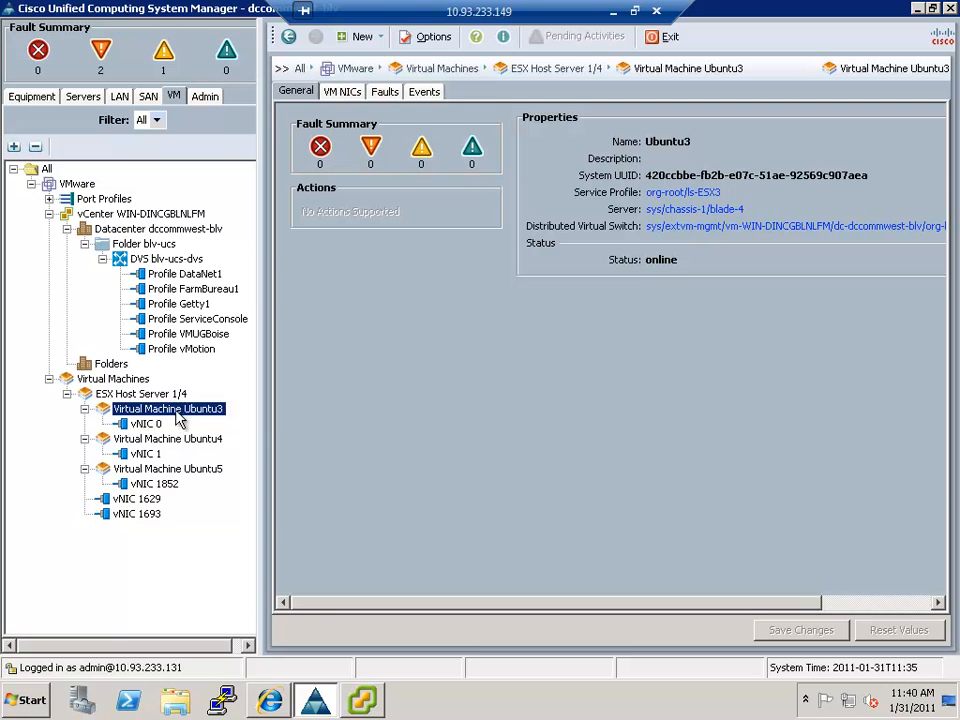
{"action": "left_click", "coordinate": [144, 424]}
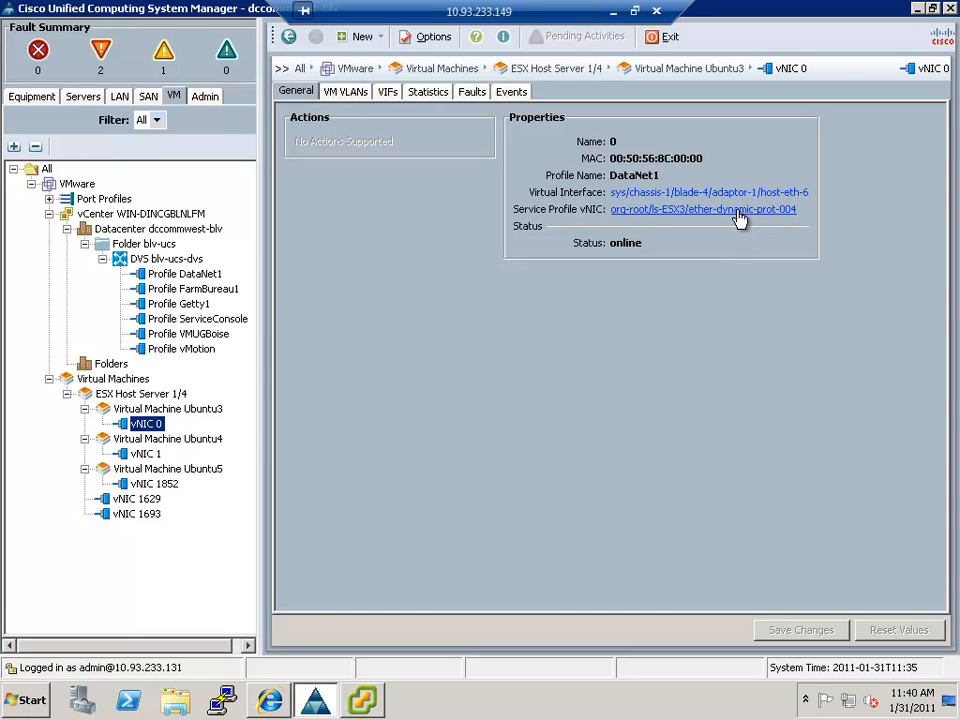
{"action": "mouse_move", "coordinate": [738, 216]}
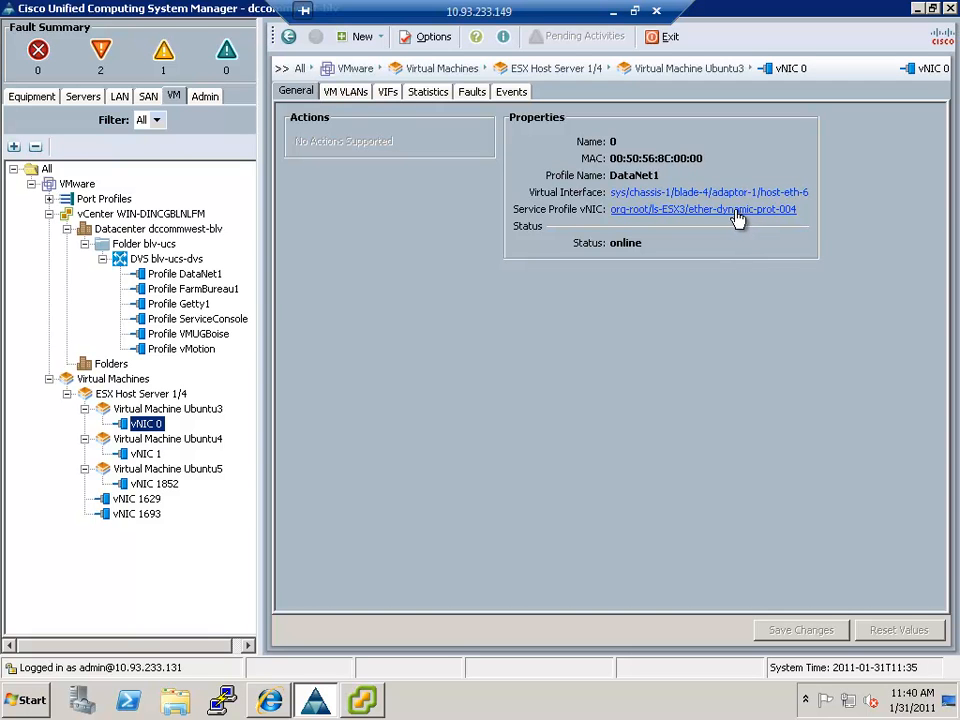
{"action": "mouse_move", "coordinate": [648, 158]}
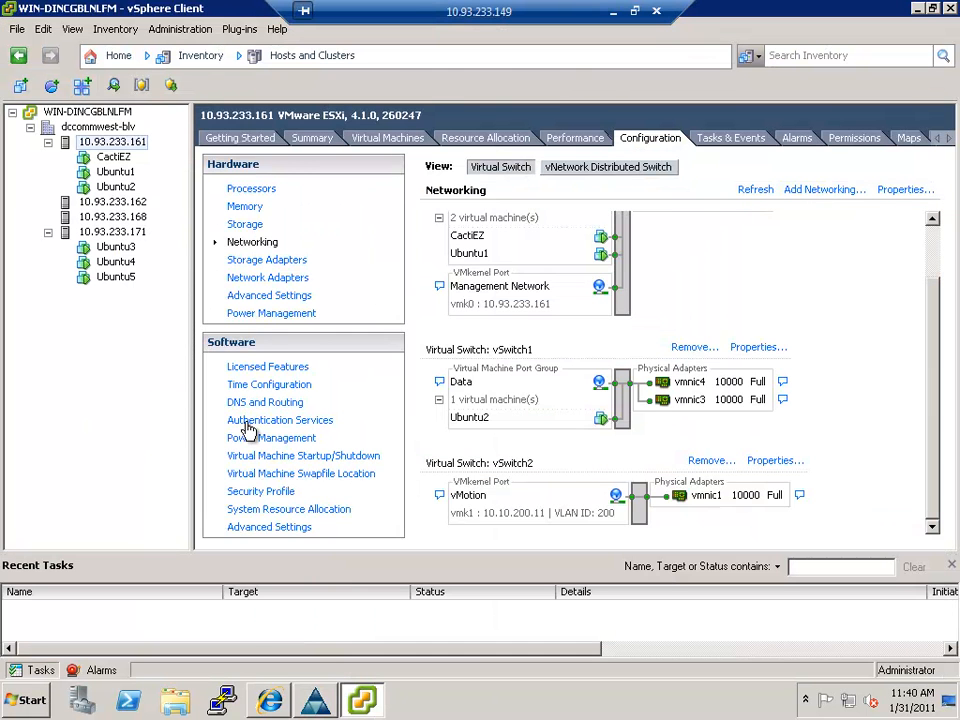
- Show host 10.93.233.171's blv-ucs-dvs distributed switch with DataNet1 and Getty1 port groups
{"action": "left_click", "coordinate": [112, 232]}
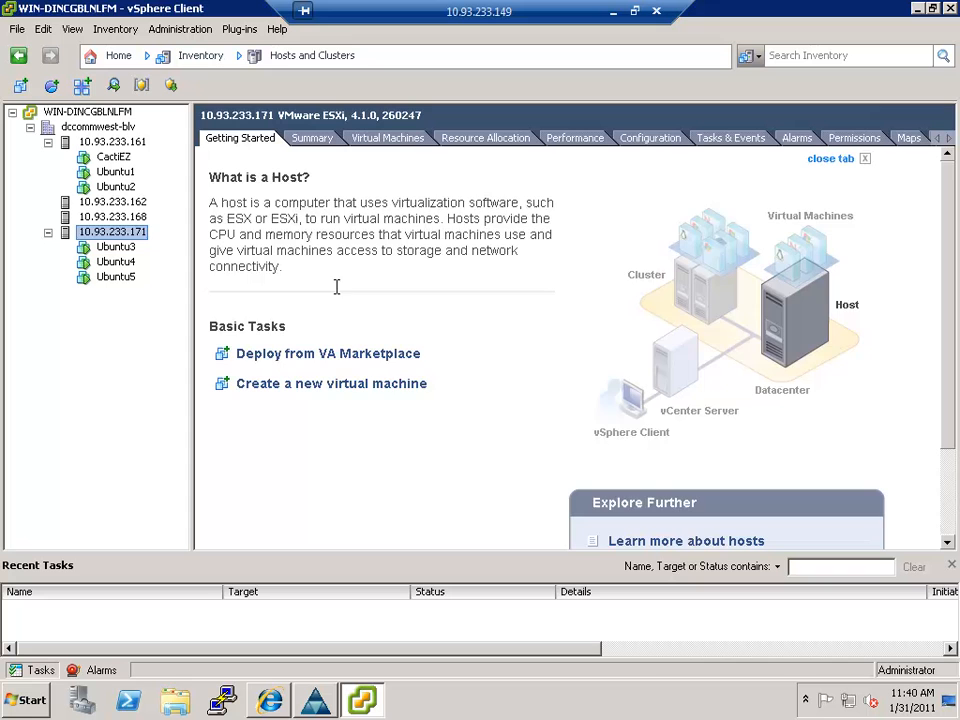
{"action": "left_click", "coordinate": [650, 136]}
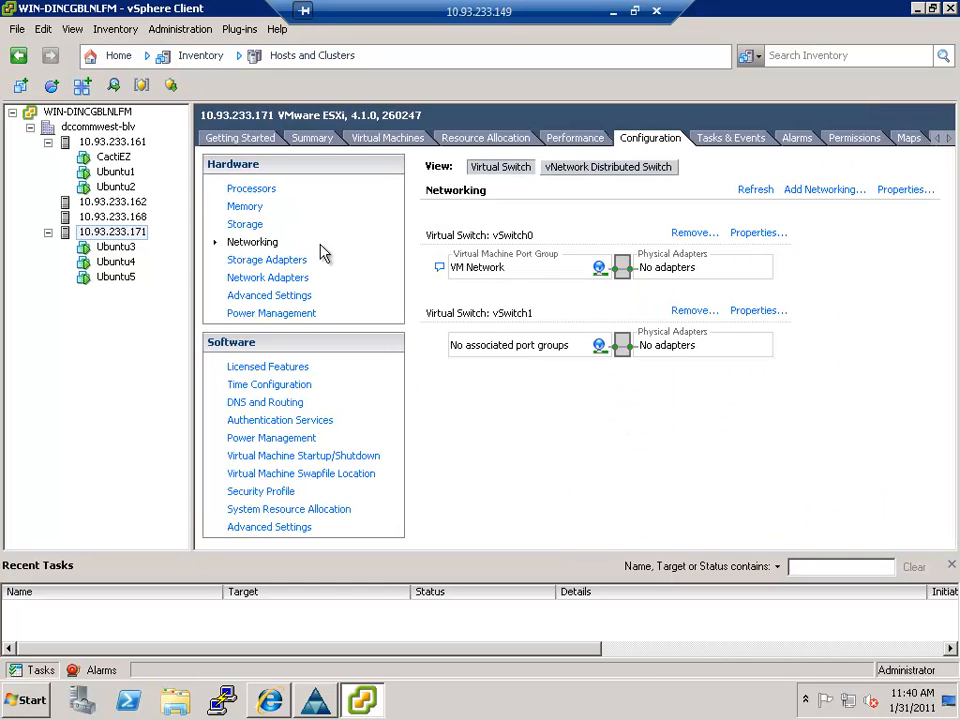
{"action": "mouse_move", "coordinate": [682, 344]}
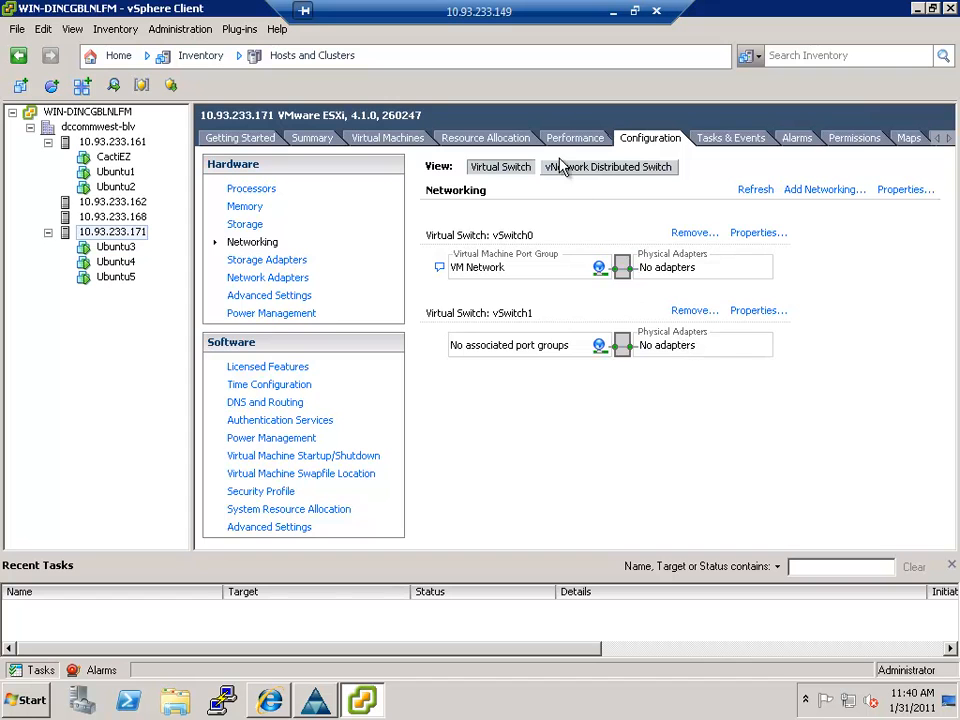
{"action": "left_click", "coordinate": [608, 168]}
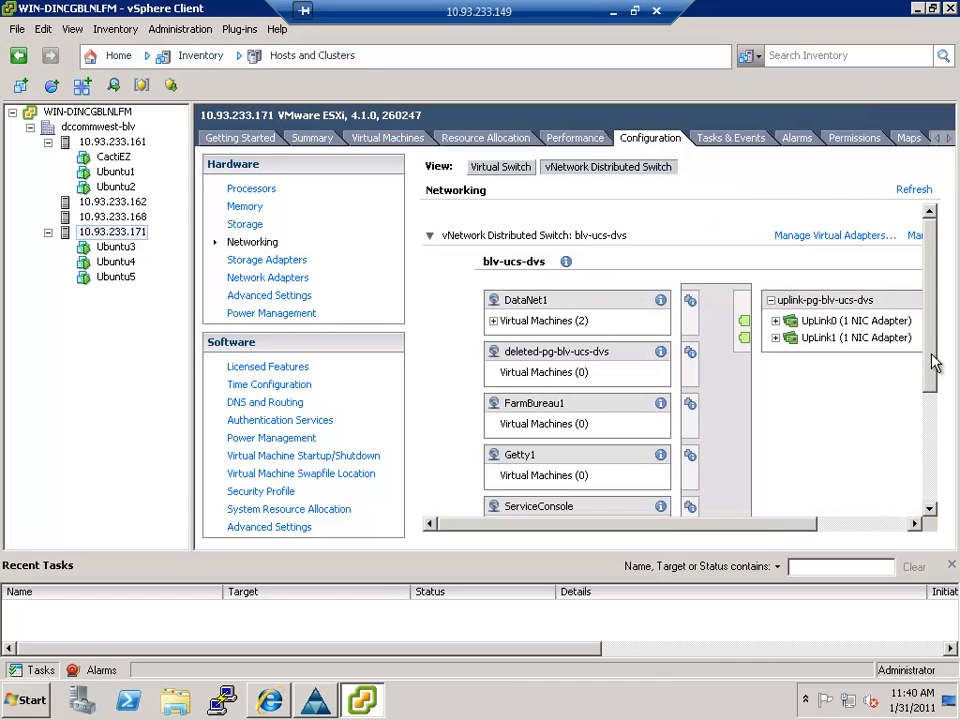
{"action": "scroll", "scroll_direction": "down", "scroll_amount": 3}
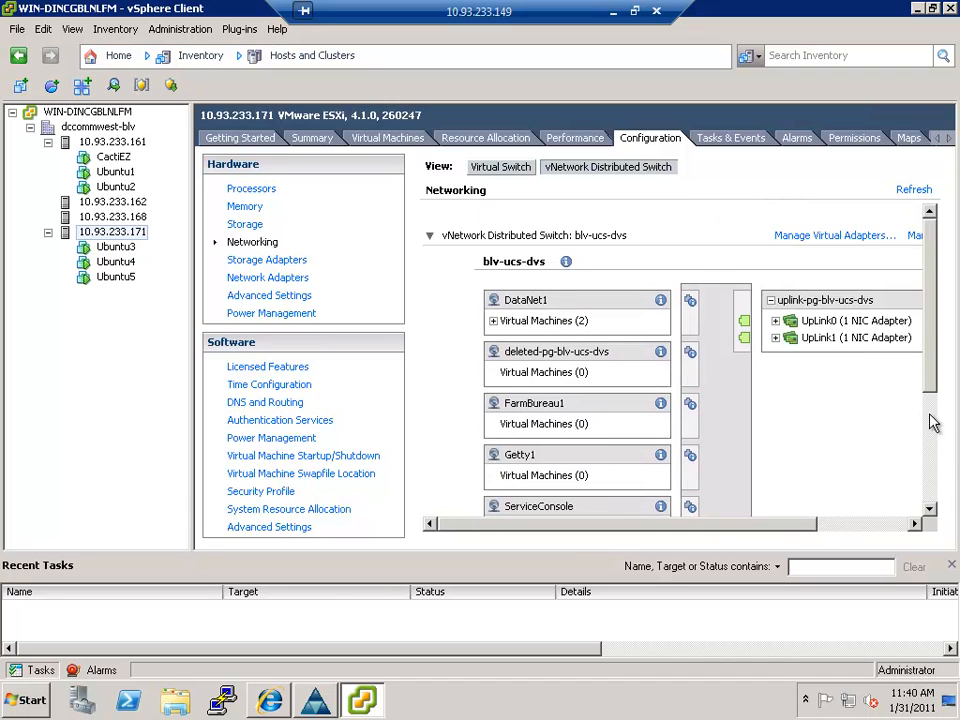
{"action": "scroll", "scroll_direction": "down", "scroll_amount": 3}
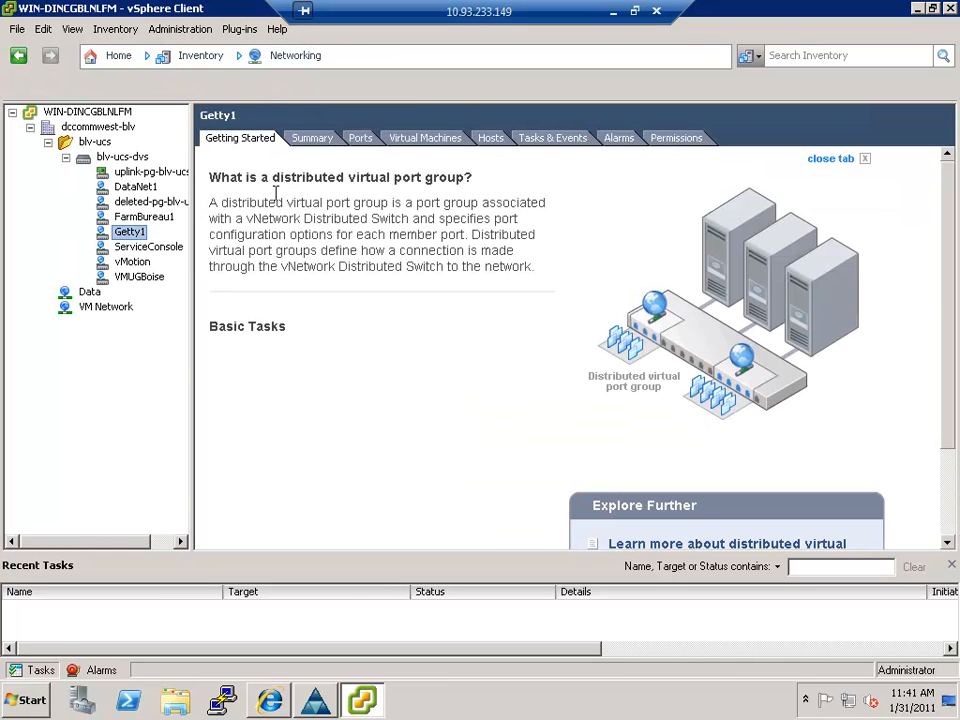
- List blv-ucs-dvs ports showing Ubuntu3 and Ubuntu4 linked up on DataNet1, selecting port 0
{"action": "left_click", "coordinate": [120, 156]}
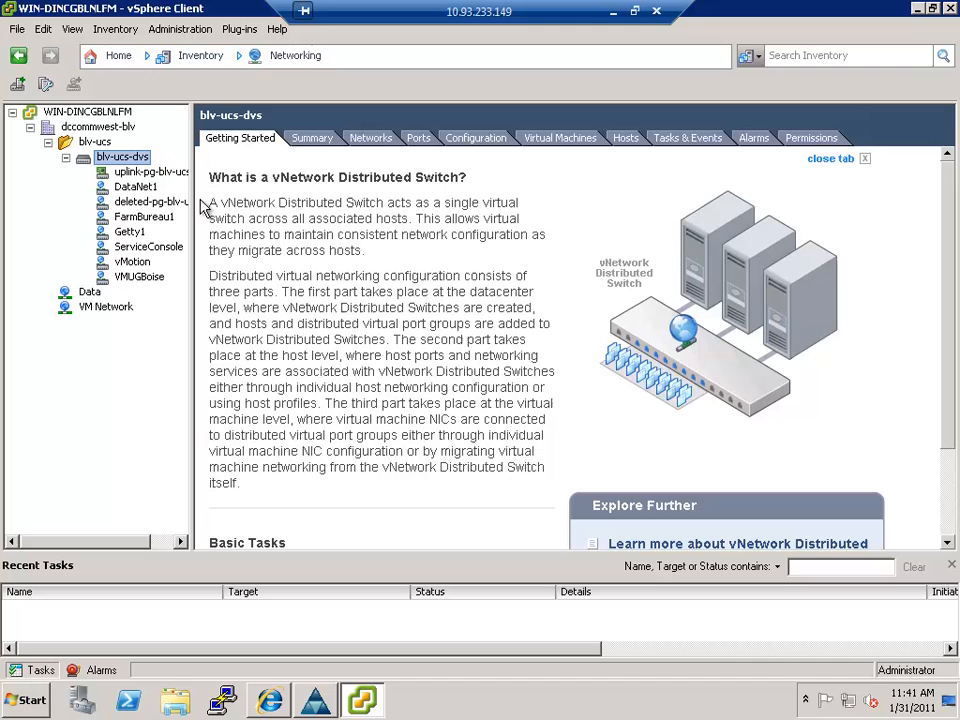
{"action": "left_click", "coordinate": [418, 136]}
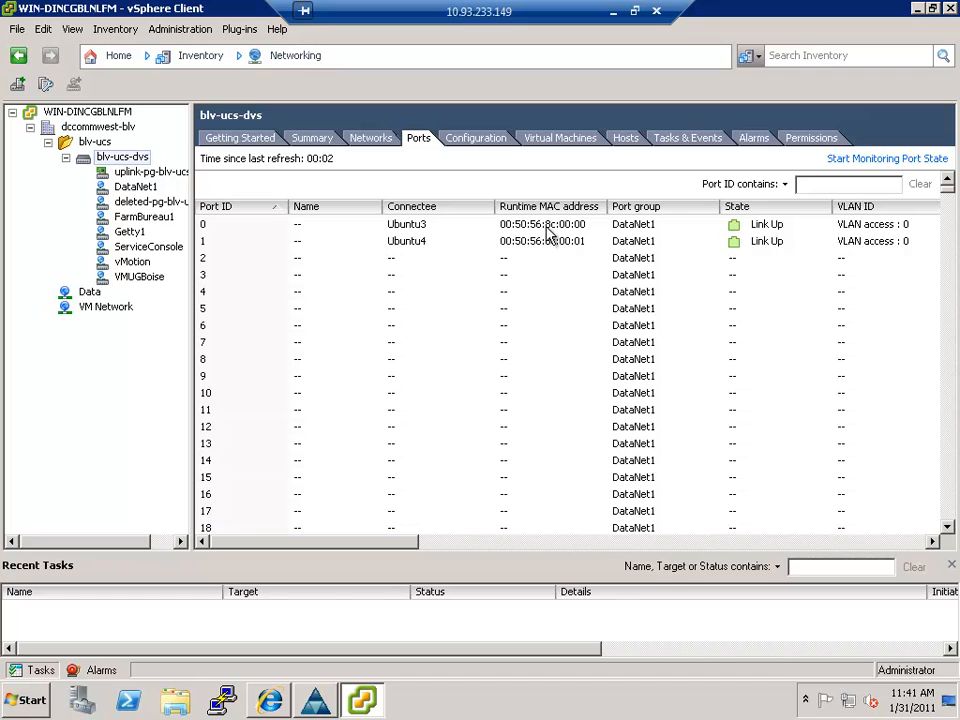
{"action": "left_click", "coordinate": [300, 224]}
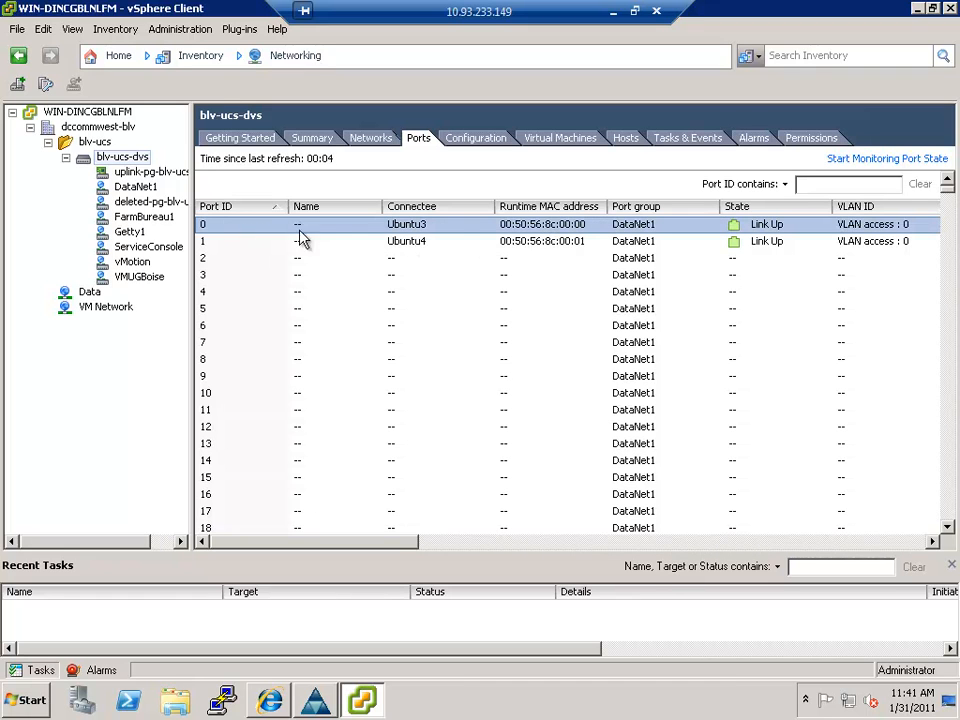
{"action": "mouse_move", "coordinate": [576, 236]}
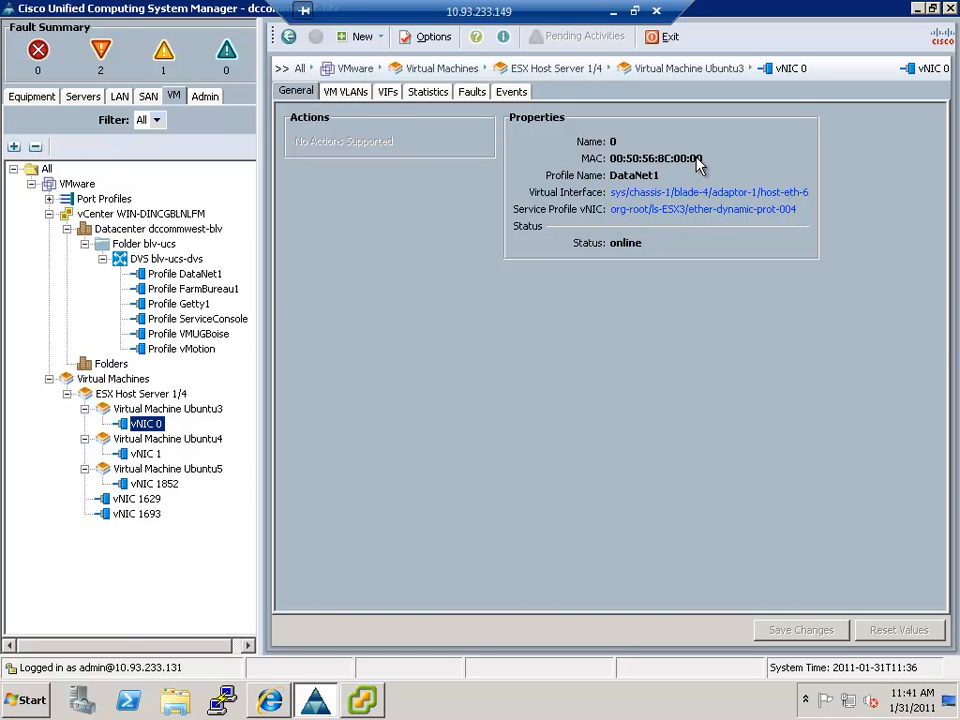
{"action": "mouse_move", "coordinate": [664, 214]}
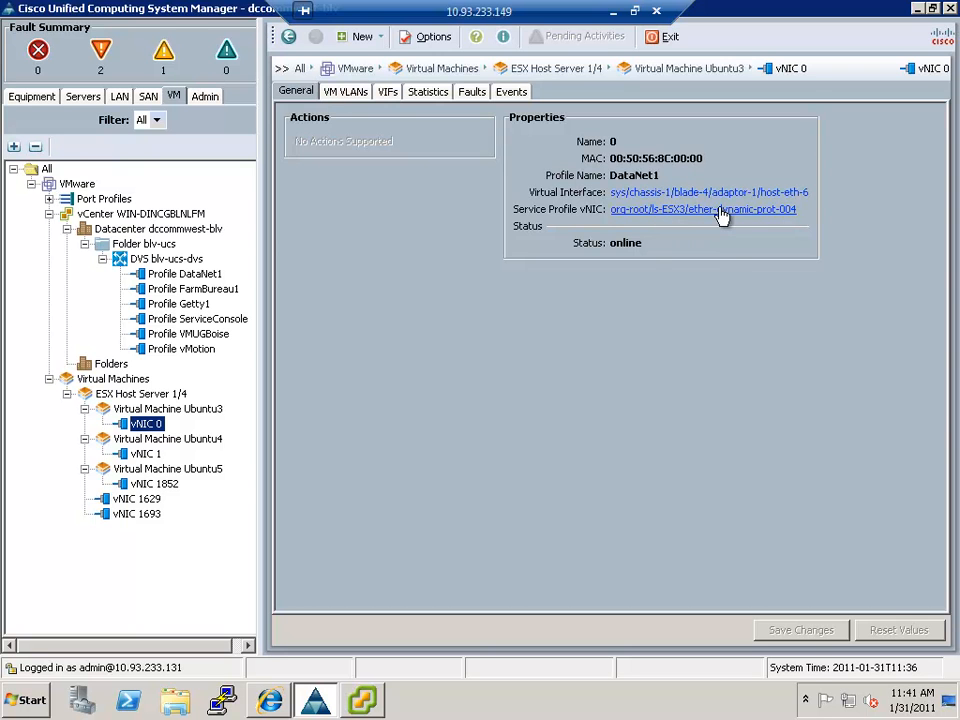
{"action": "left_click", "coordinate": [704, 210]}
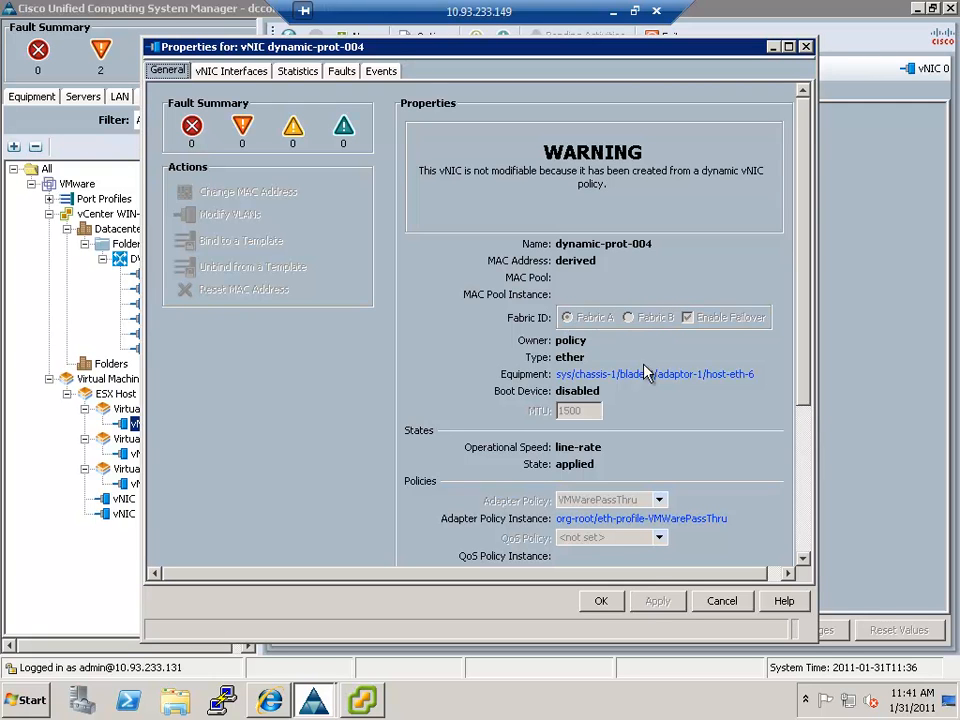
{"action": "mouse_move", "coordinate": [592, 504]}
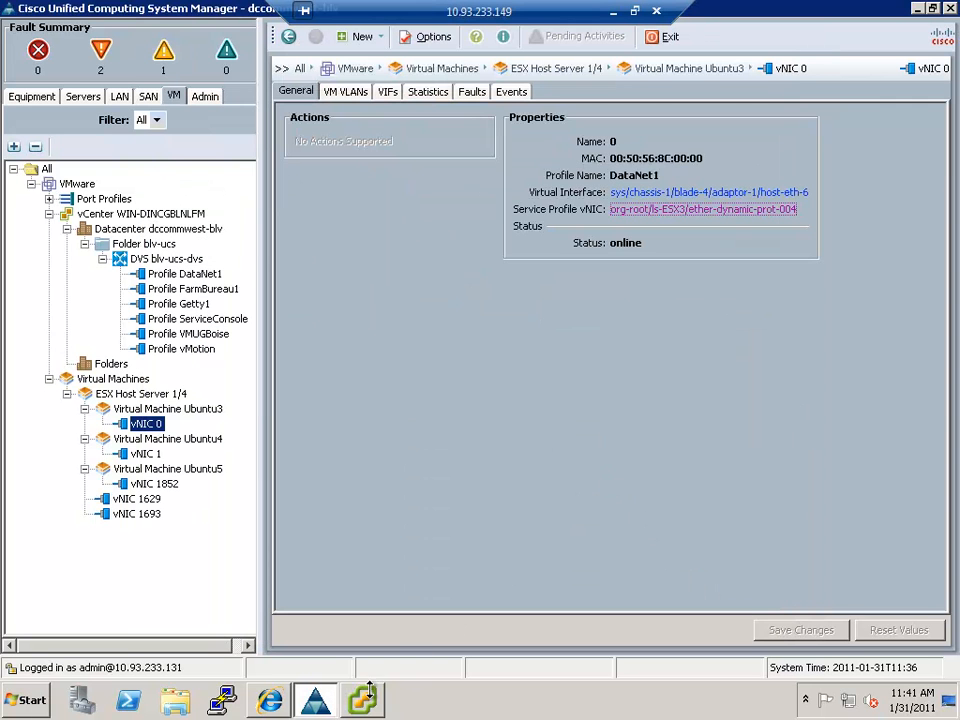
{"action": "left_click", "coordinate": [362, 700]}
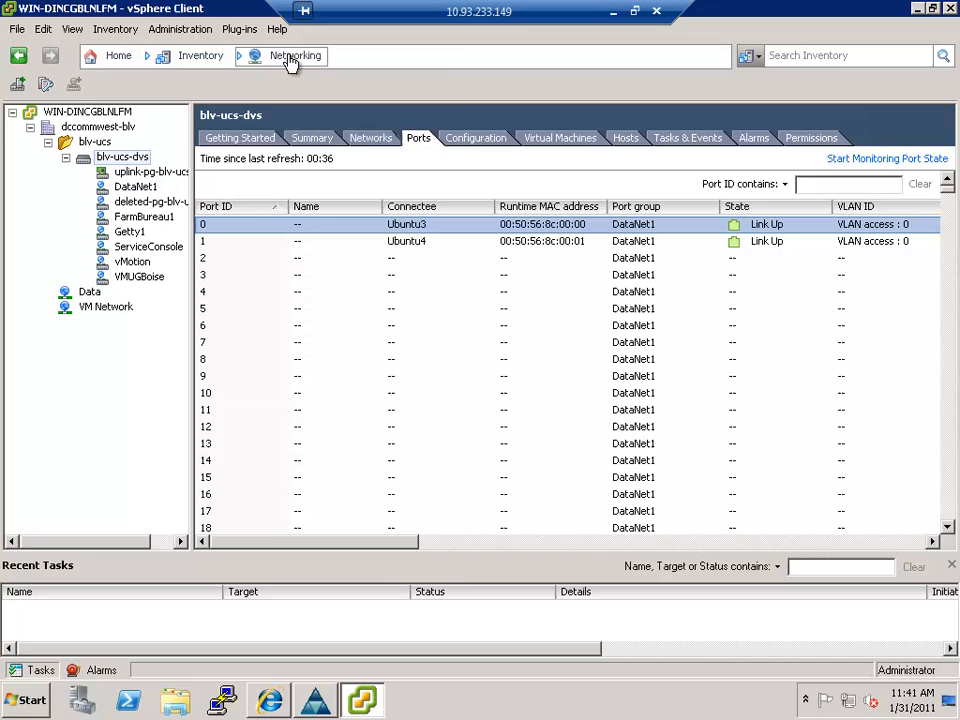
- Edit the Ubuntu VM's settings to show Network adapter 1 attached to DataNet1
{"action": "left_click", "coordinate": [284, 56]}
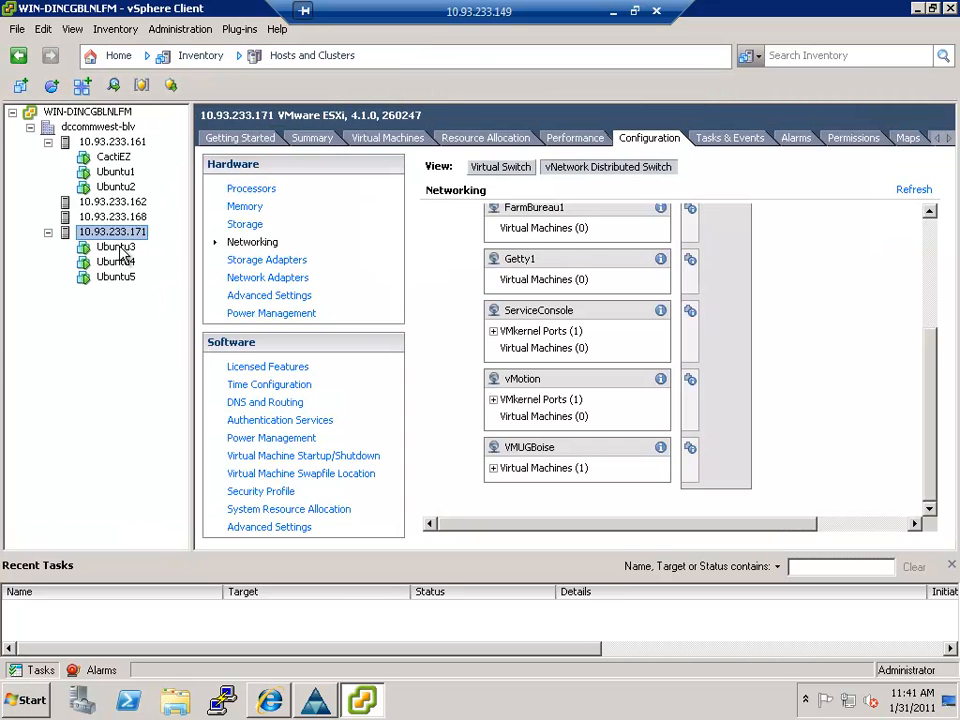
{"action": "left_click", "coordinate": [116, 248]}
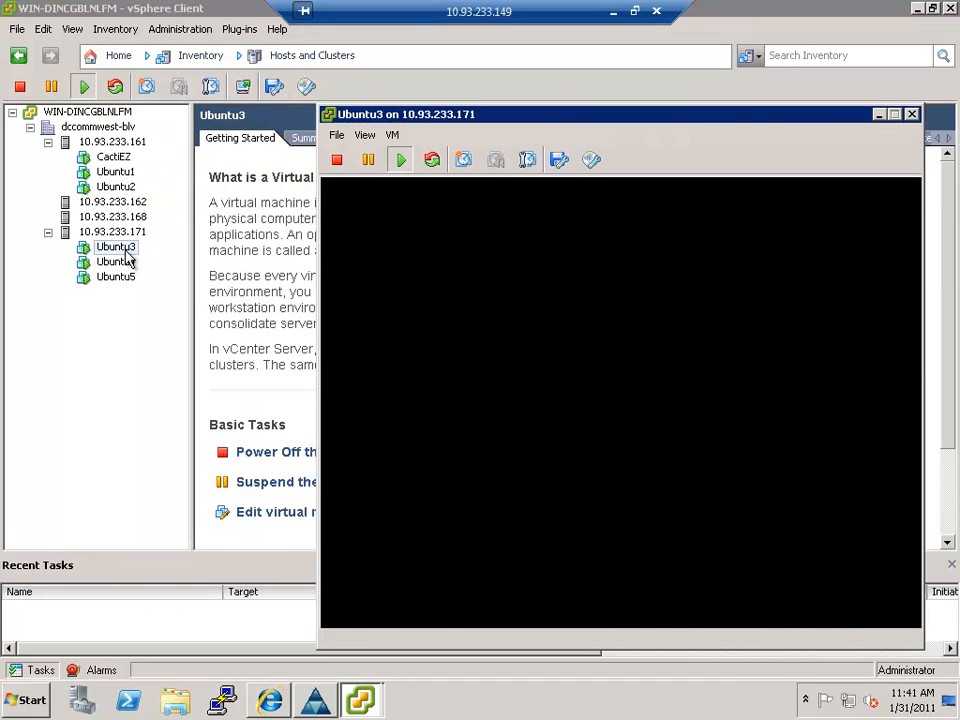
{"action": "left_click", "coordinate": [116, 260]}
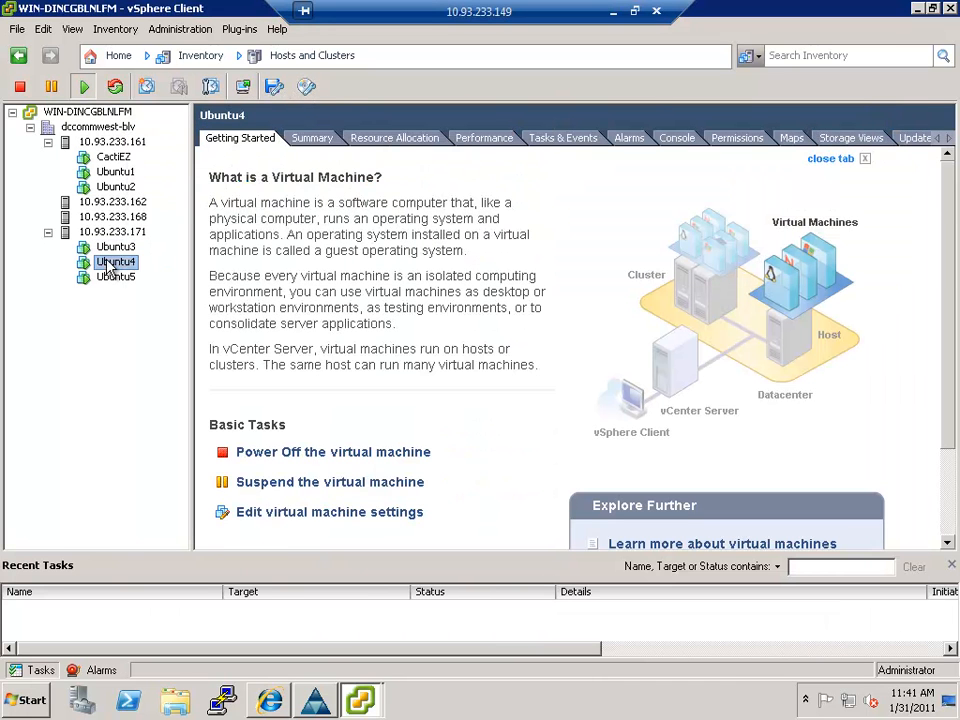
{"action": "right_click", "coordinate": [116, 260]}
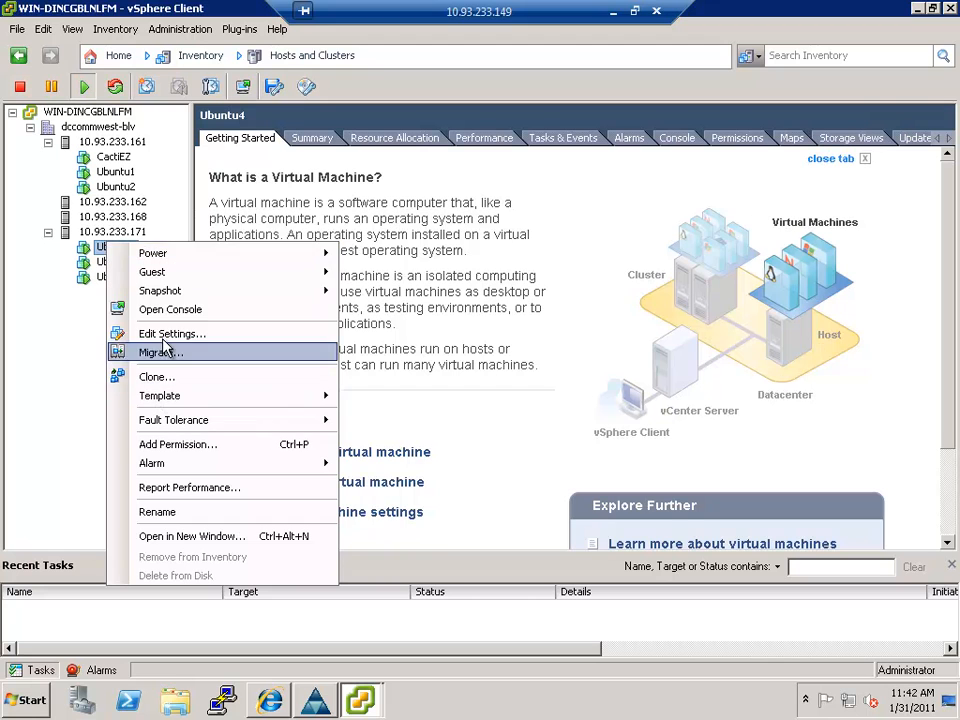
{"action": "left_click", "coordinate": [172, 332]}
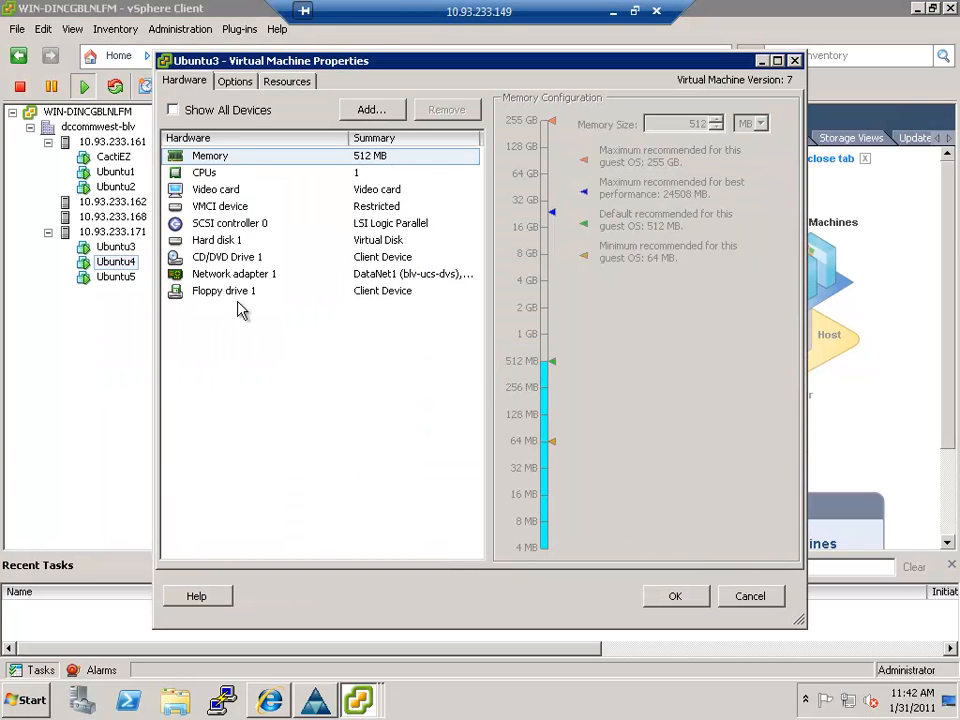
{"action": "left_click", "coordinate": [232, 272]}
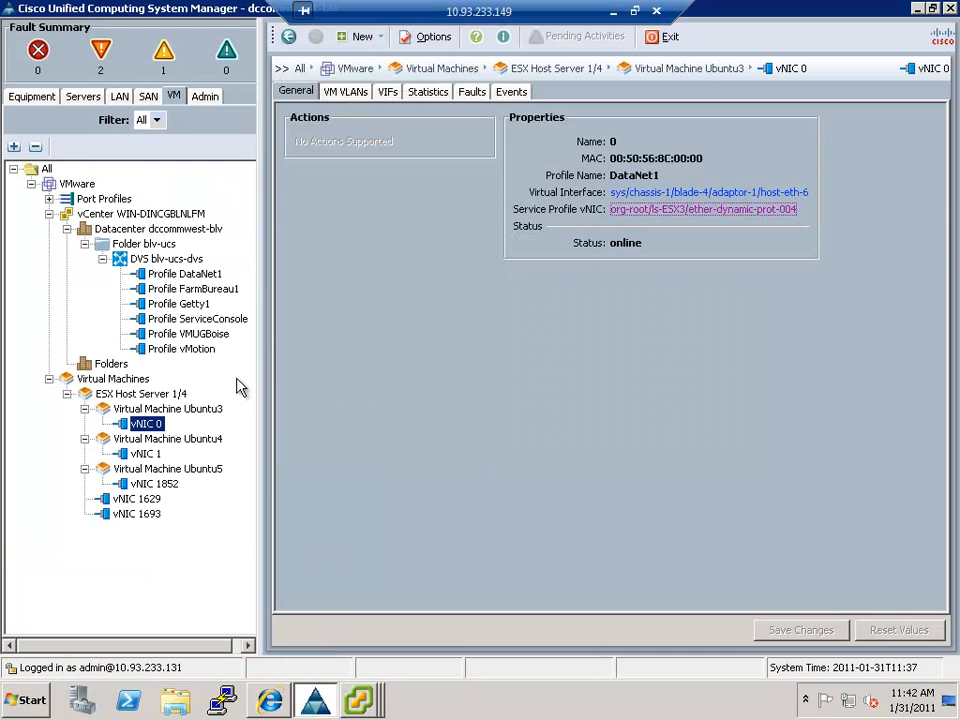
- Review DataNet1's profile, then bring up blv-ucs-dvs details and its context options
{"action": "left_click", "coordinate": [184, 272]}
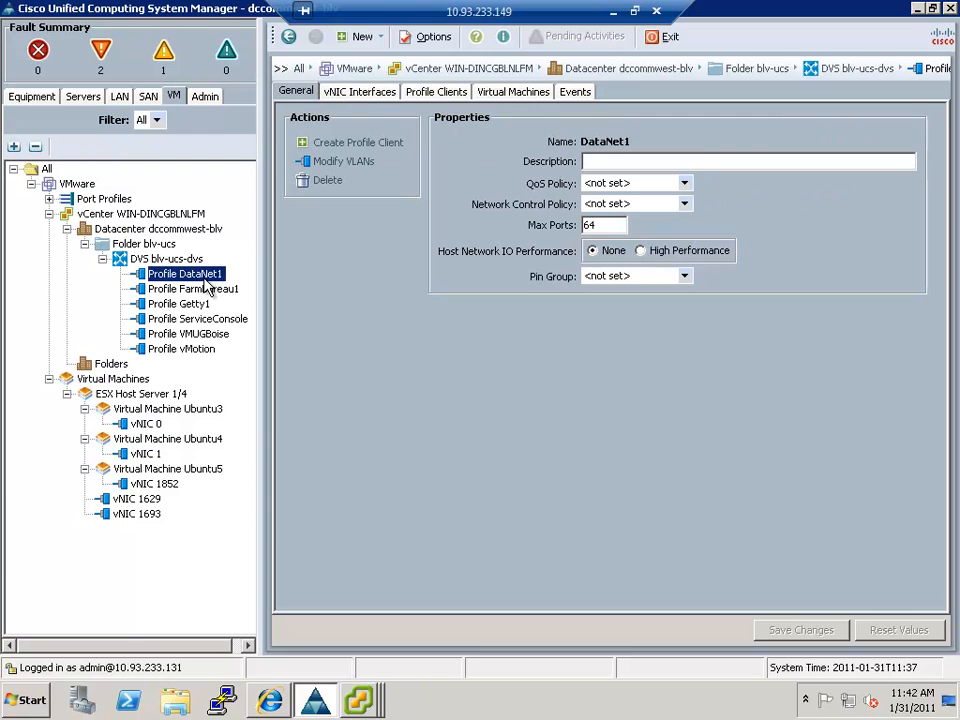
{"action": "mouse_move", "coordinate": [208, 288]}
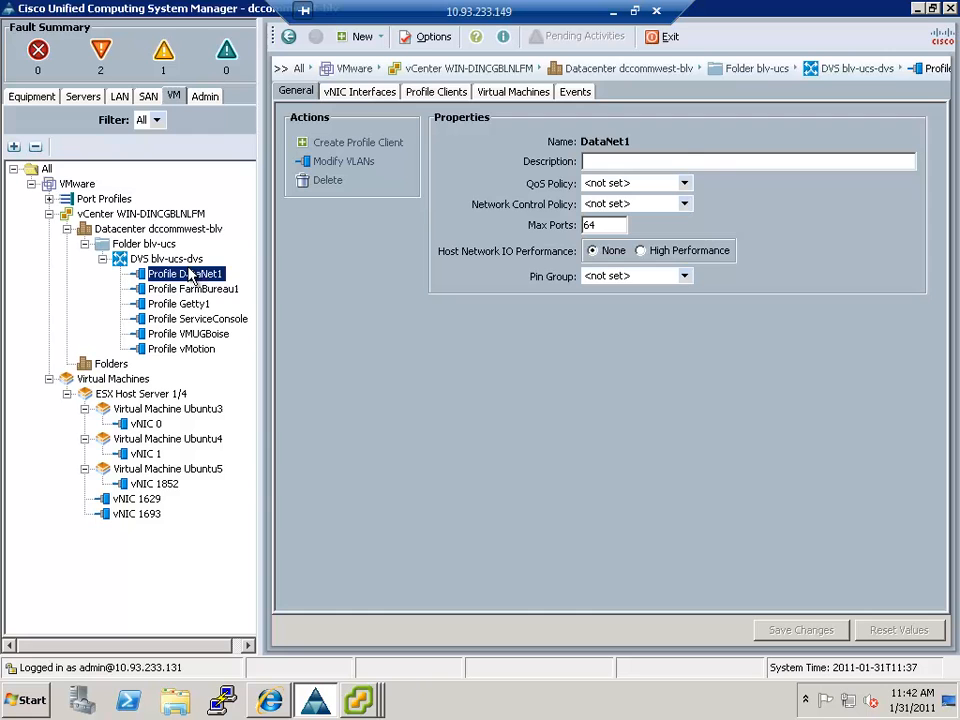
{"action": "left_click", "coordinate": [168, 258]}
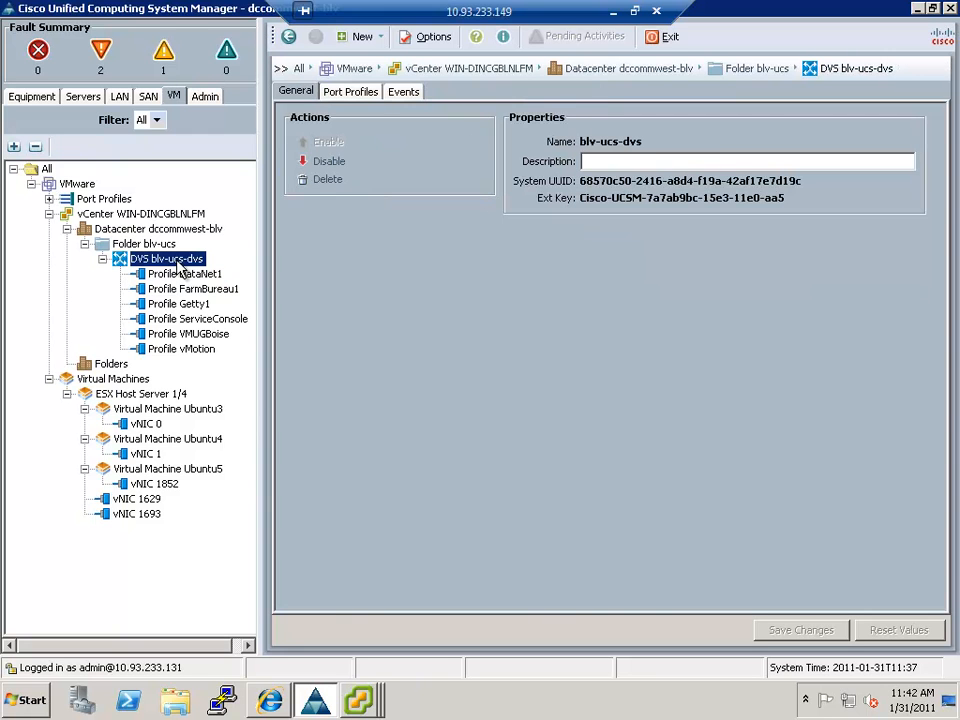
{"action": "right_click", "coordinate": [166, 260]}
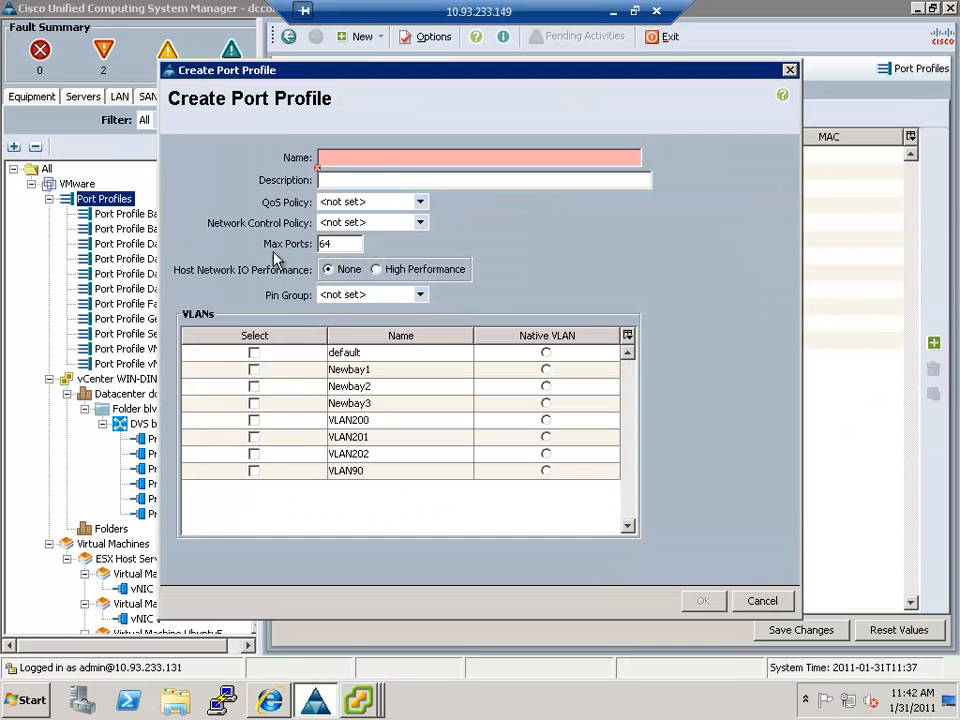
- Name the port profile UCSGUY1, include VLAN90 and confirm its creation
{"action": "type", "text": "UCS"}
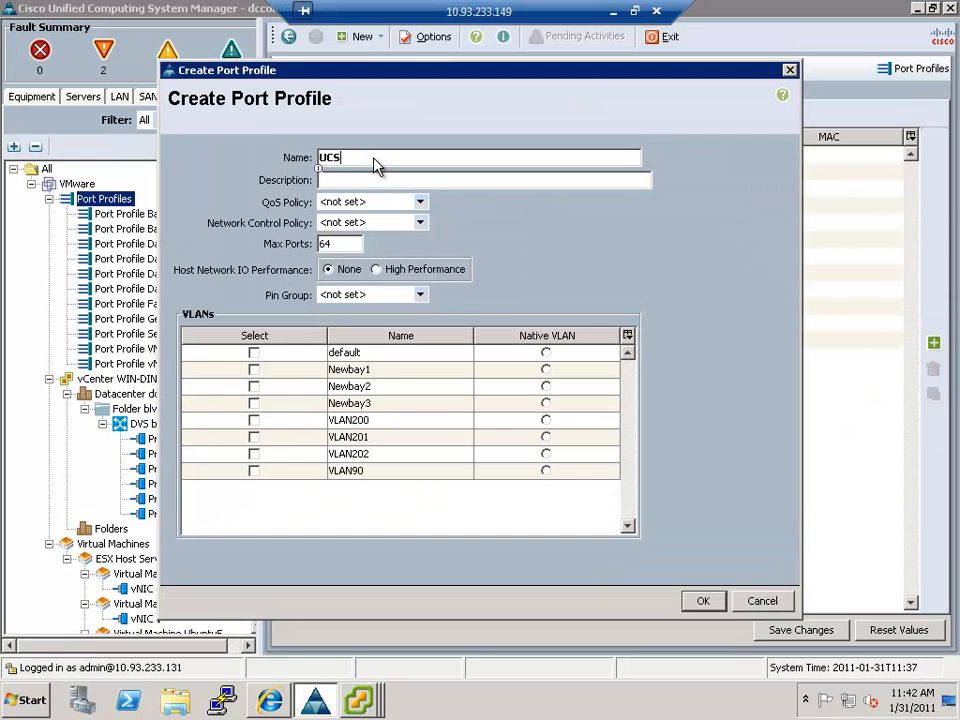
{"action": "type", "text": "GUY1"}
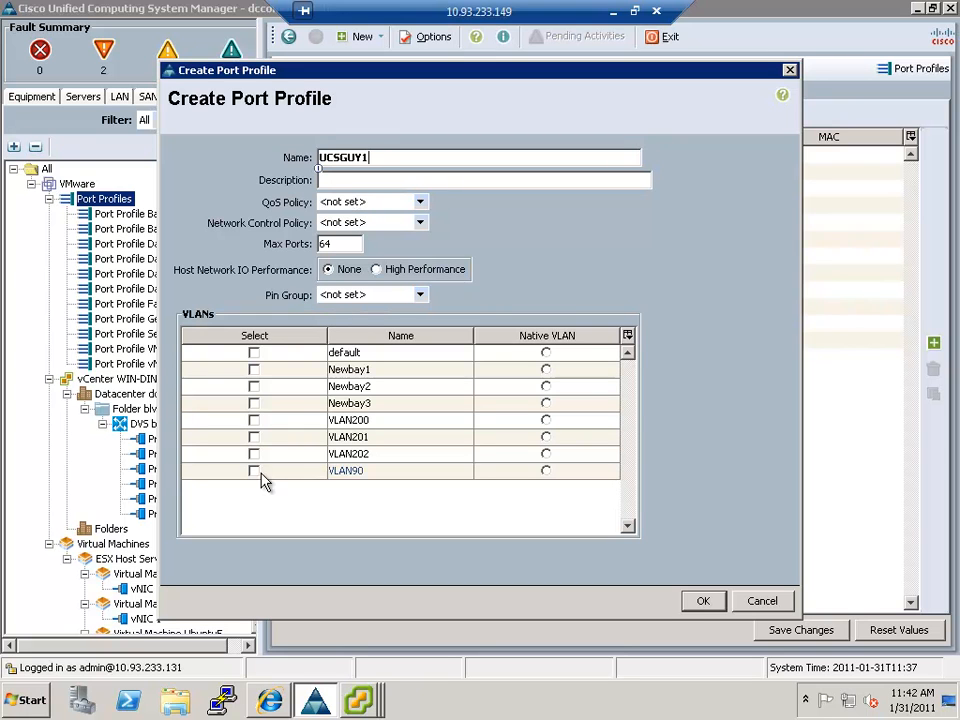
{"action": "left_click", "coordinate": [254, 470]}
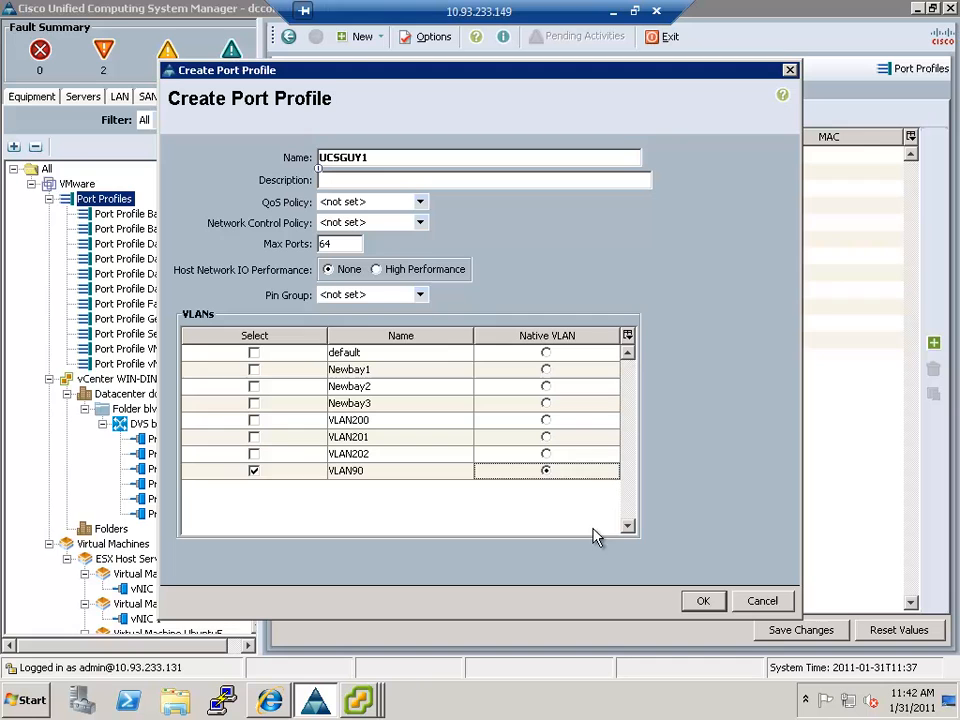
{"action": "left_click", "coordinate": [704, 600]}
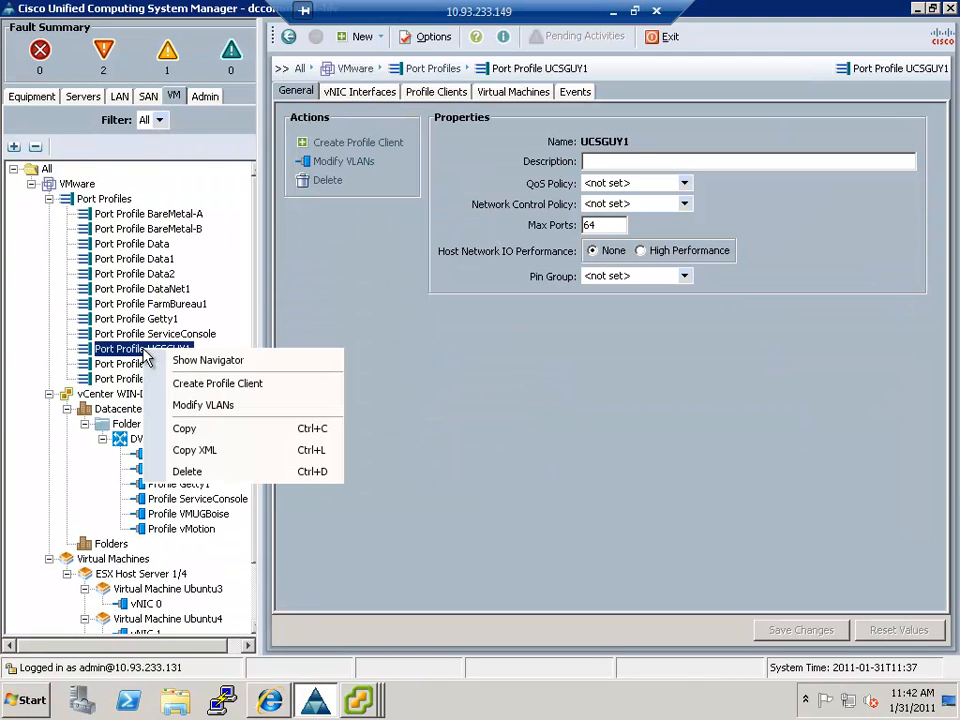
- Create profile client UCSGUY1 for datacenter dccommwest-blv, folder blv-ucs, DVS blv-ucs-dvs
{"action": "left_click", "coordinate": [216, 384]}
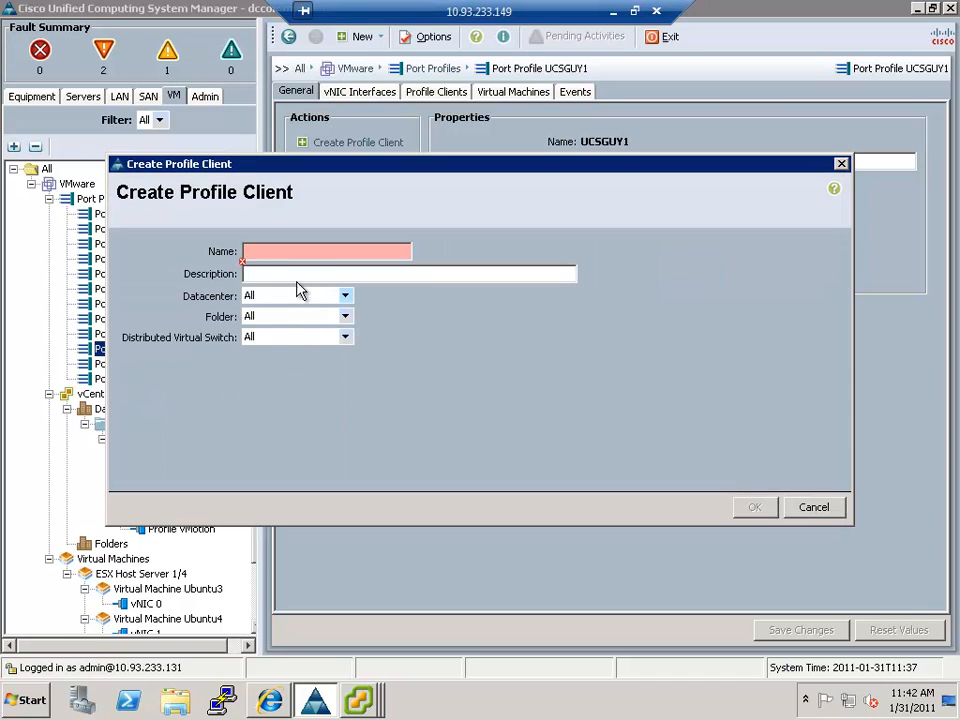
{"action": "type", "text": "UCSGUY1"}
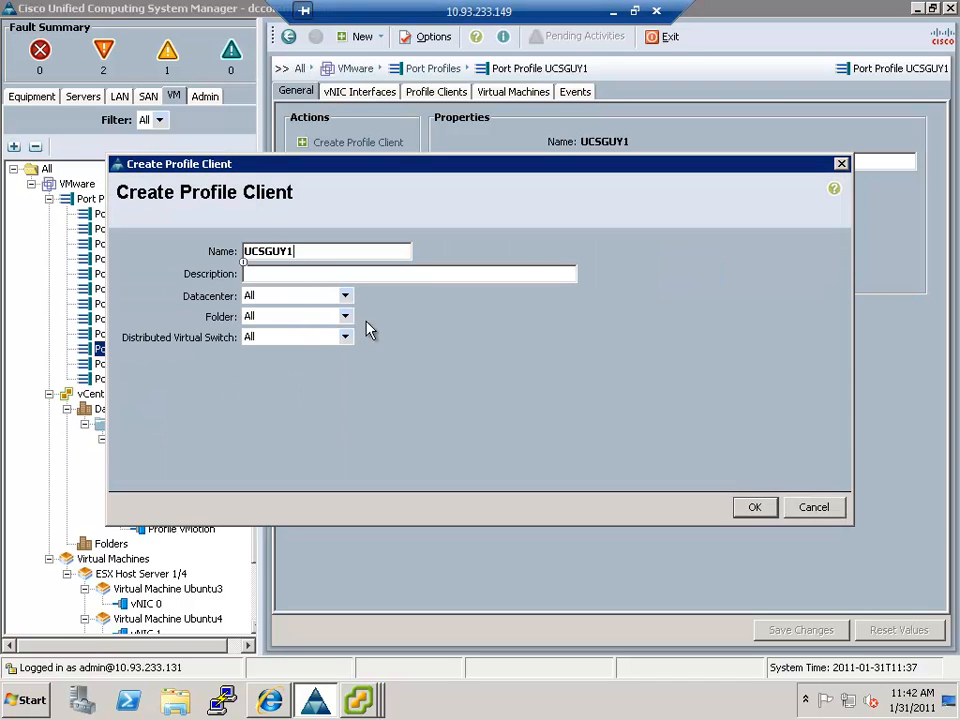
{"action": "left_click", "coordinate": [344, 316]}
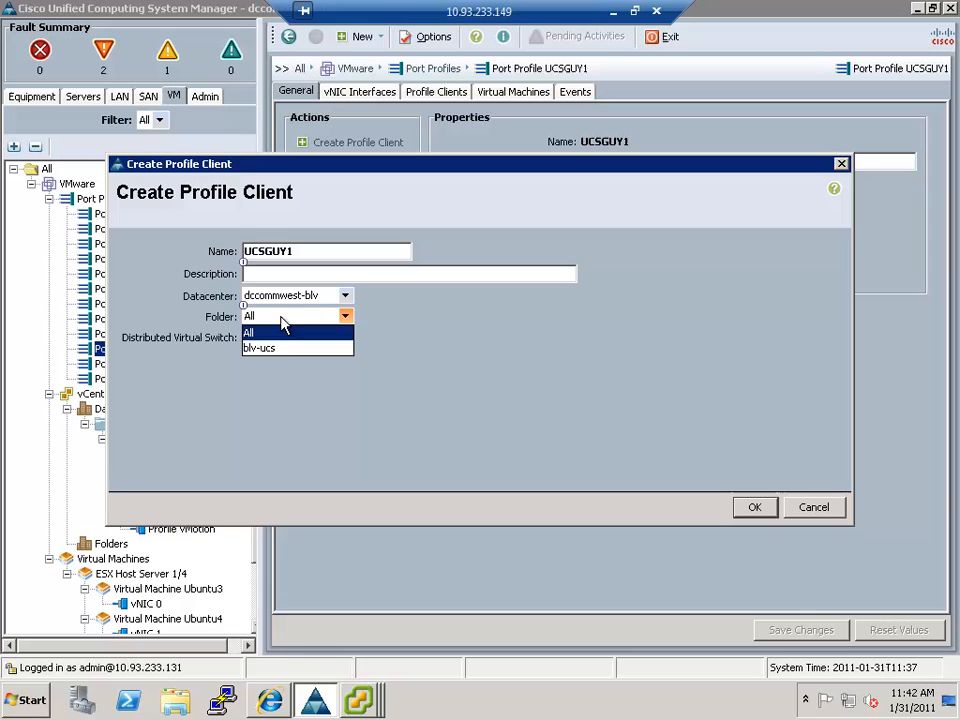
{"action": "left_click", "coordinate": [260, 348]}
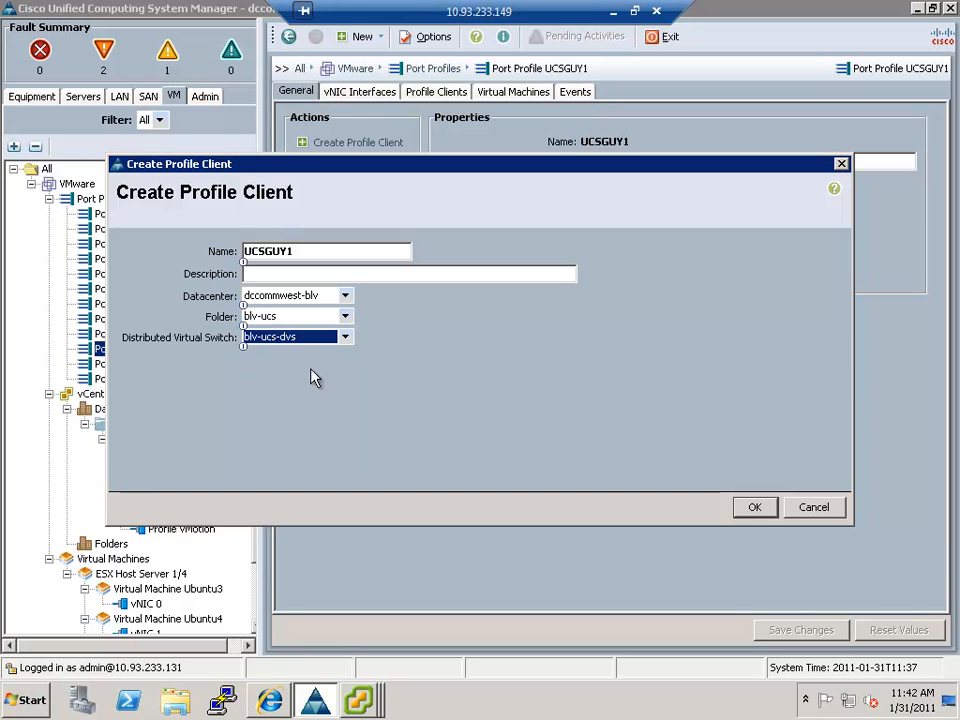
{"action": "left_click", "coordinate": [756, 508]}
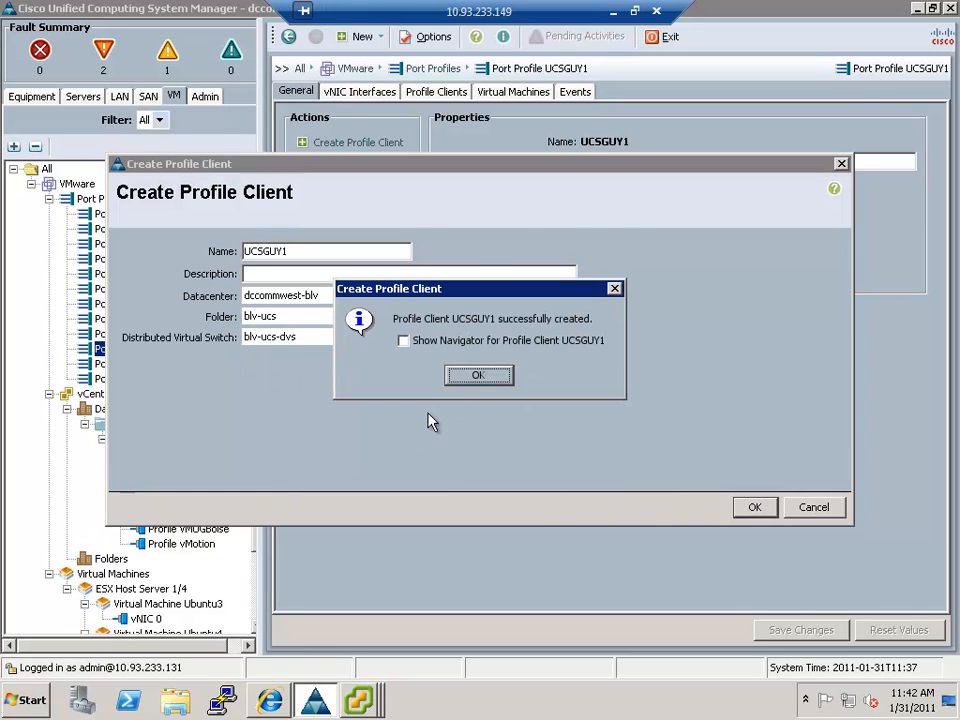
{"action": "left_click", "coordinate": [478, 374]}
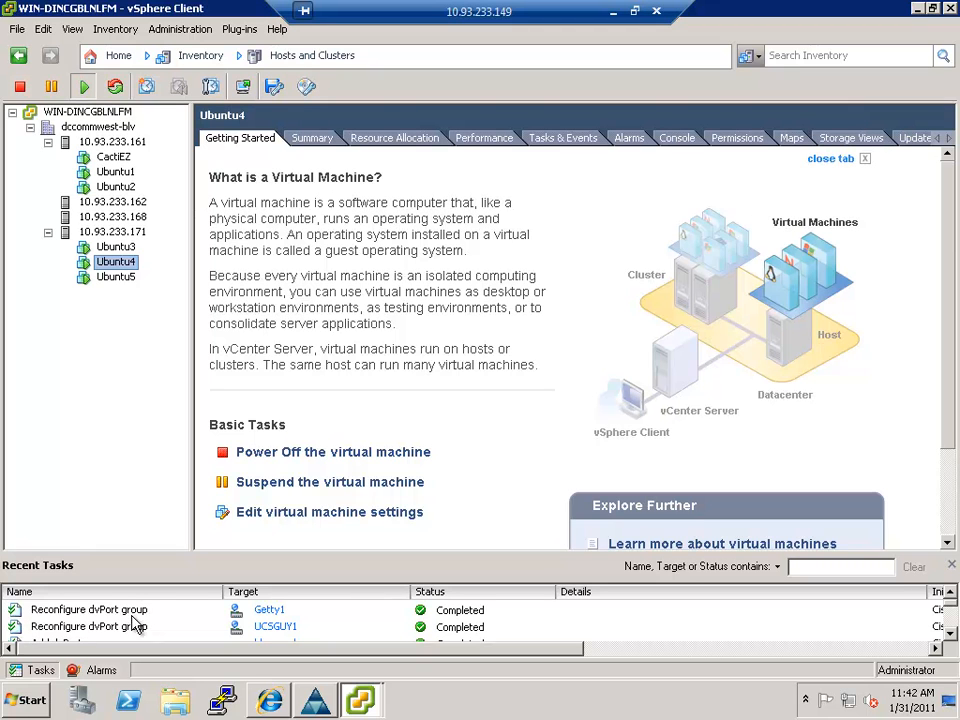
{"action": "mouse_move", "coordinate": [126, 378]}
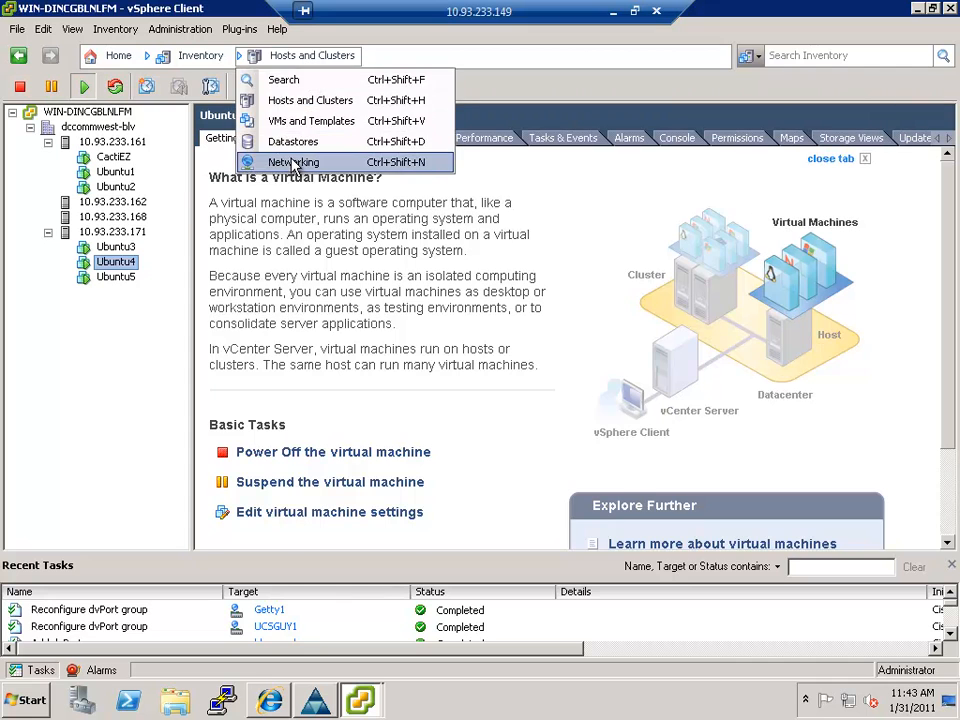
- View the new UCSGUY1 port group under blv-ucs-dvs in the Networking inventory
{"action": "left_click", "coordinate": [294, 162]}
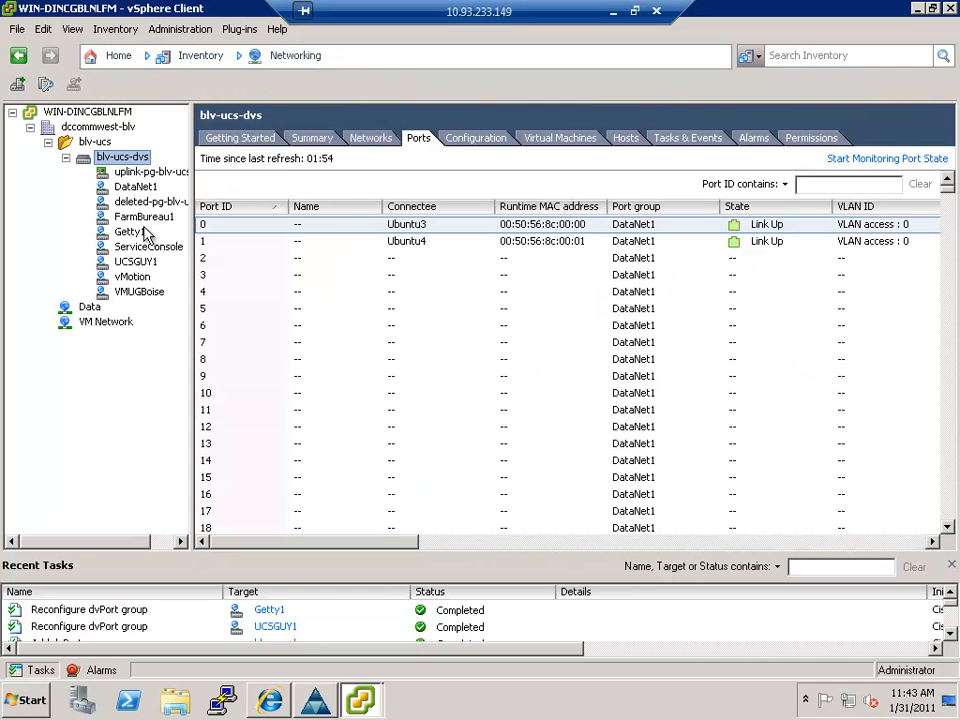
{"action": "left_click", "coordinate": [136, 260]}
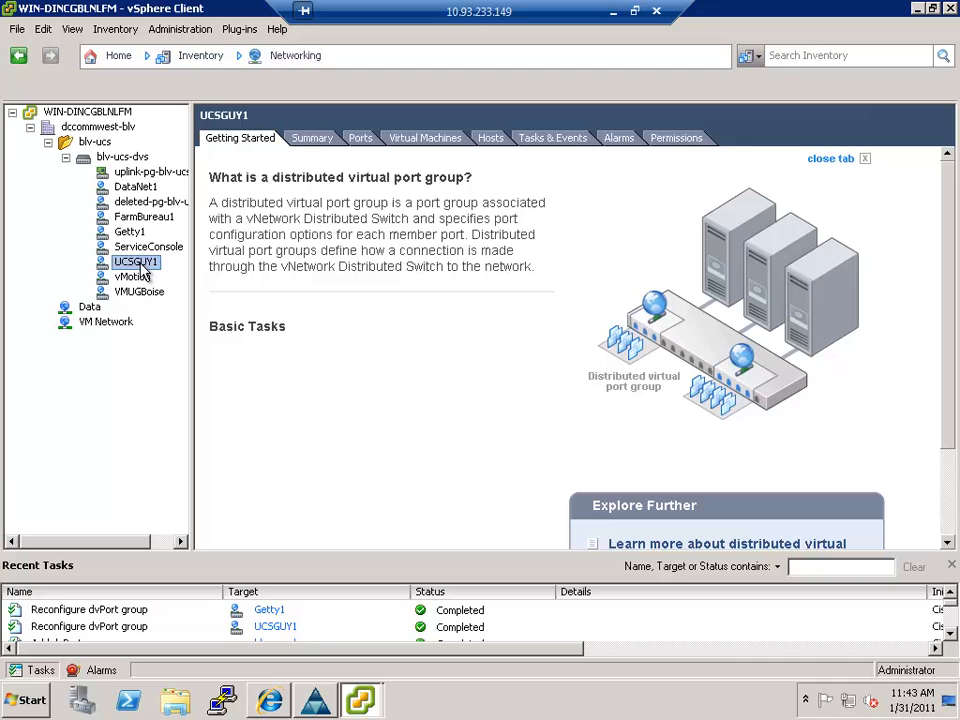
{"action": "left_click", "coordinate": [296, 56]}
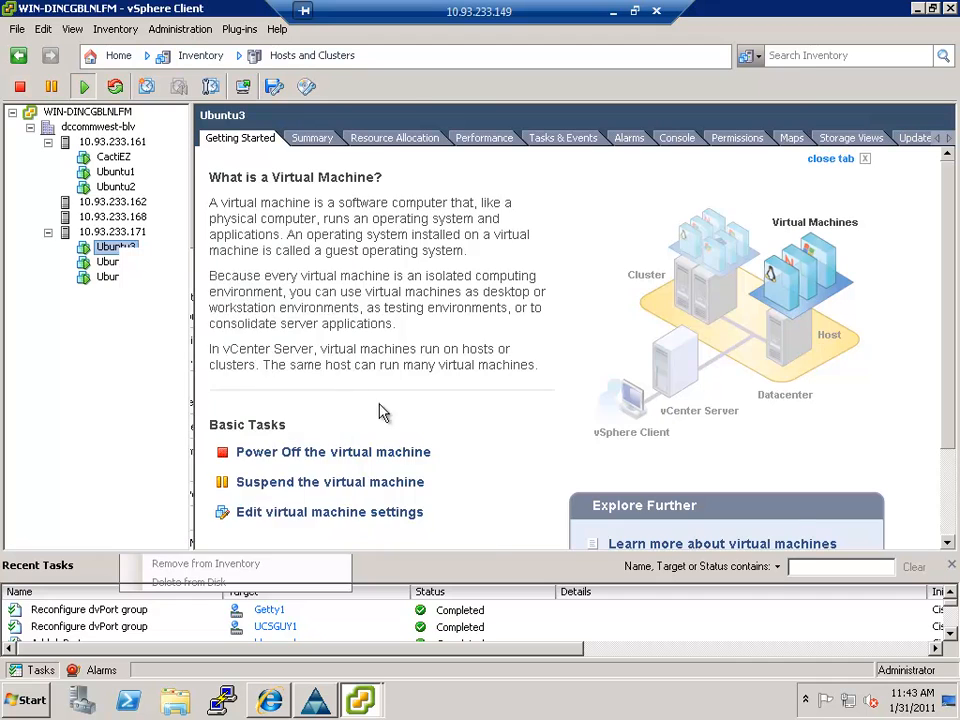
- Inspect Ubuntu3's Network adapter 1 connection in Edit Settings, then cancel without changes
{"action": "left_click", "coordinate": [328, 512]}
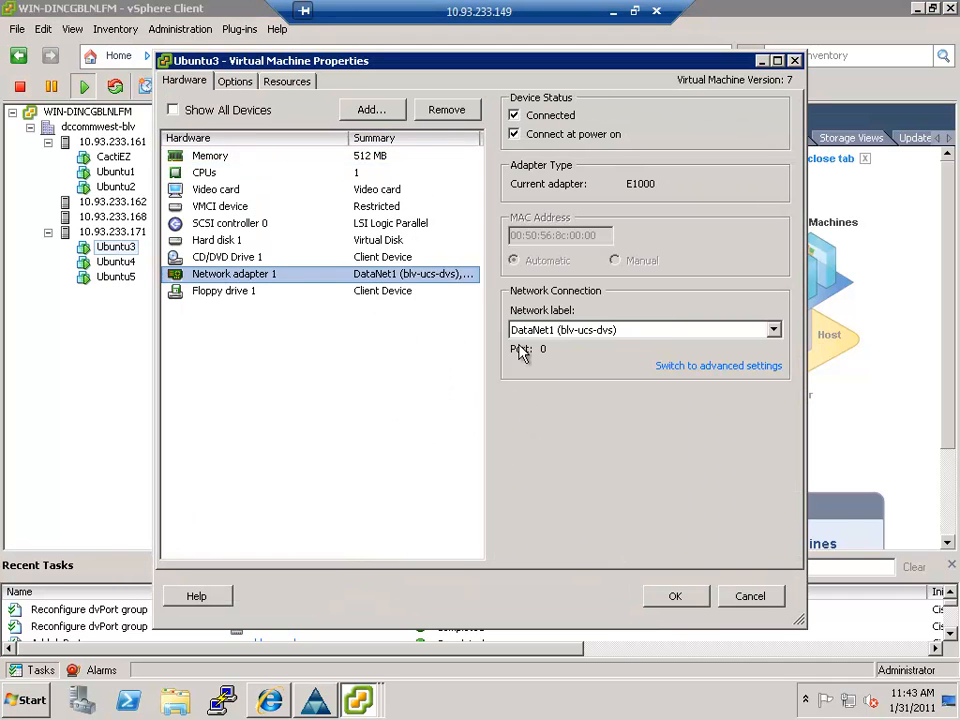
{"action": "left_click", "coordinate": [772, 328]}
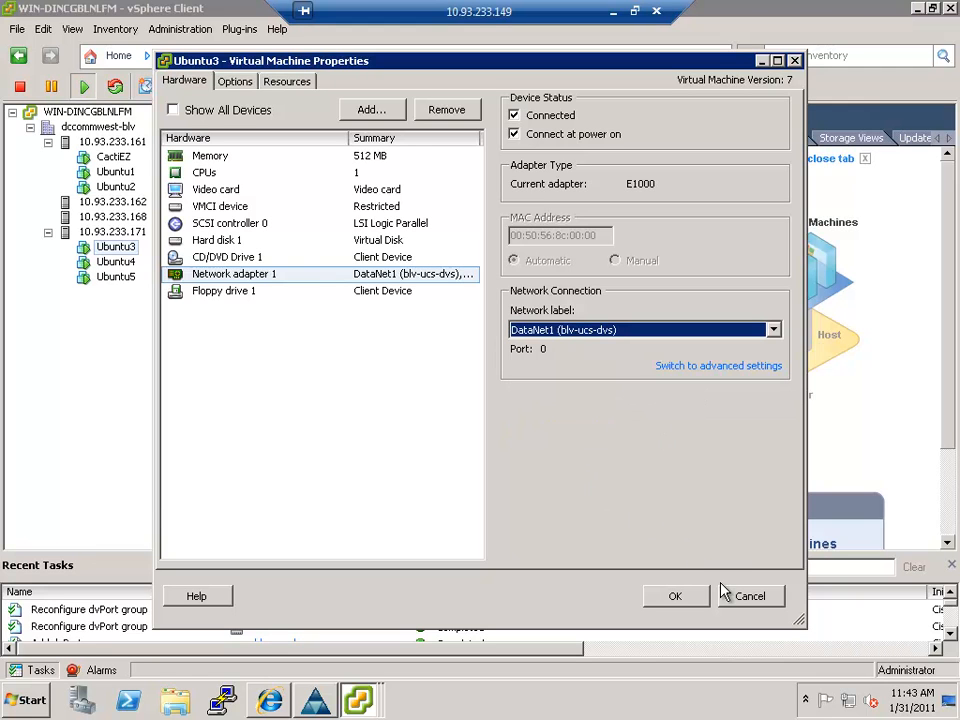
{"action": "mouse_move", "coordinate": [744, 582]}
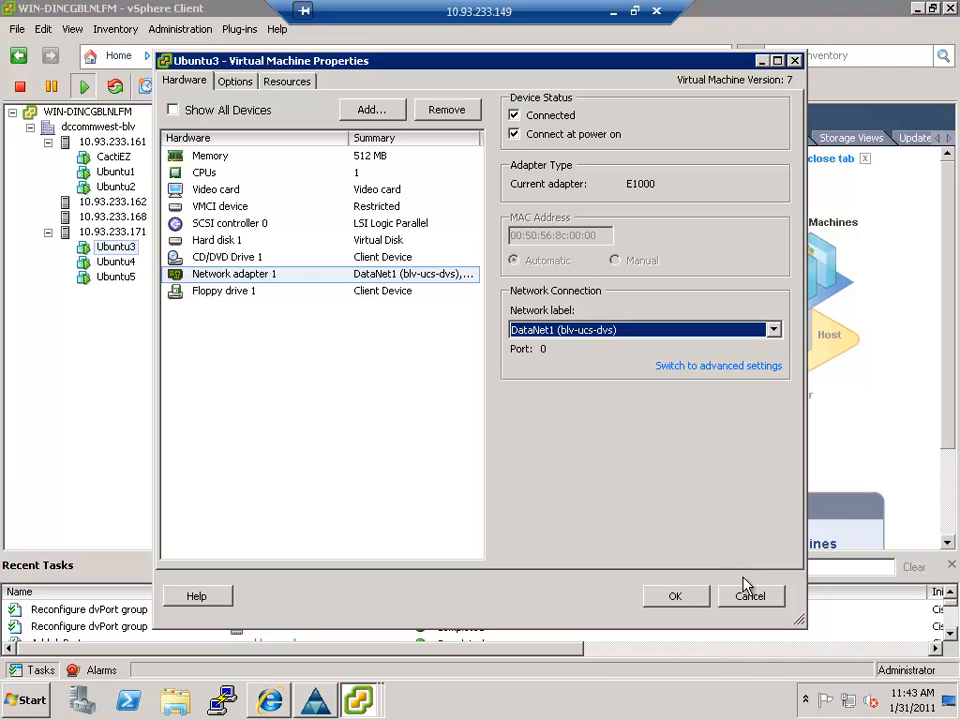
{"action": "left_click", "coordinate": [750, 596]}
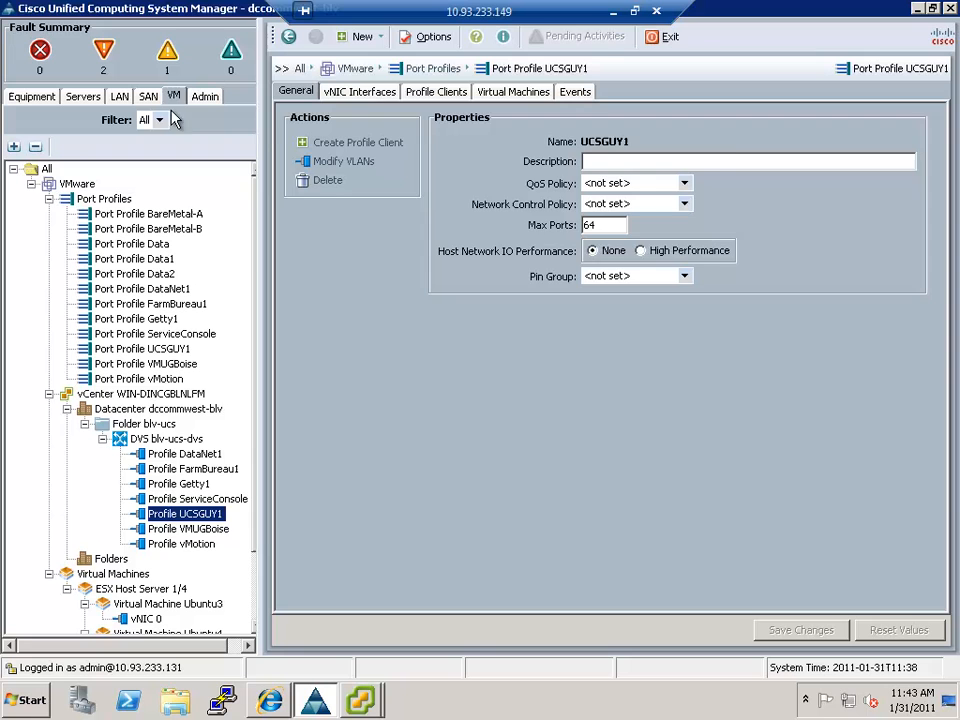
- Review the VLANs carried by the UCSGUY1 port profile
{"action": "left_click", "coordinate": [344, 160]}
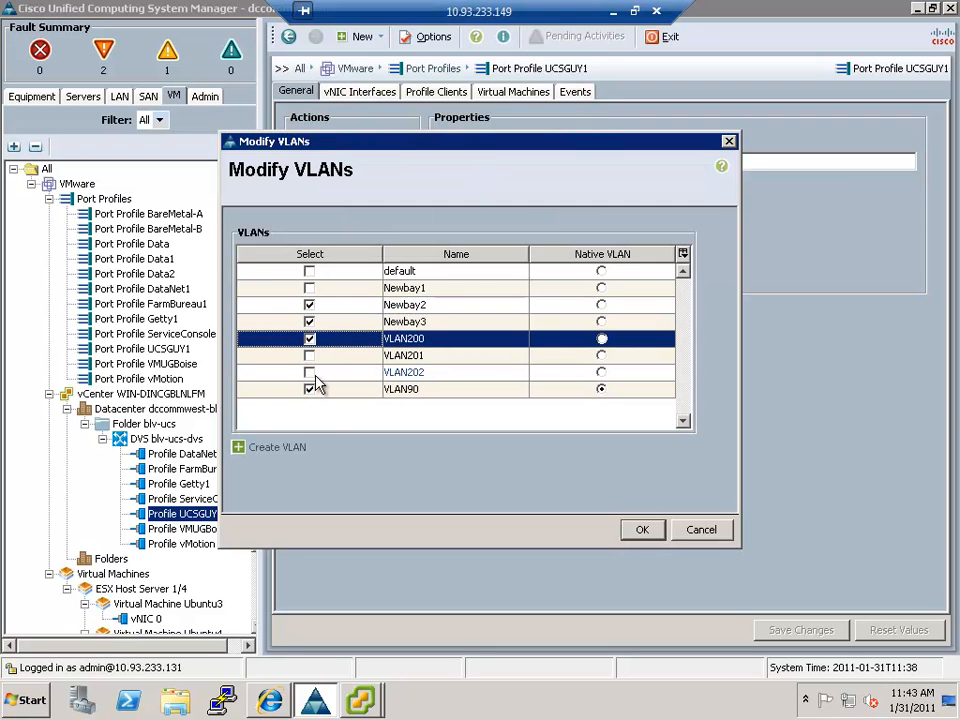
{"action": "left_click", "coordinate": [308, 388]}
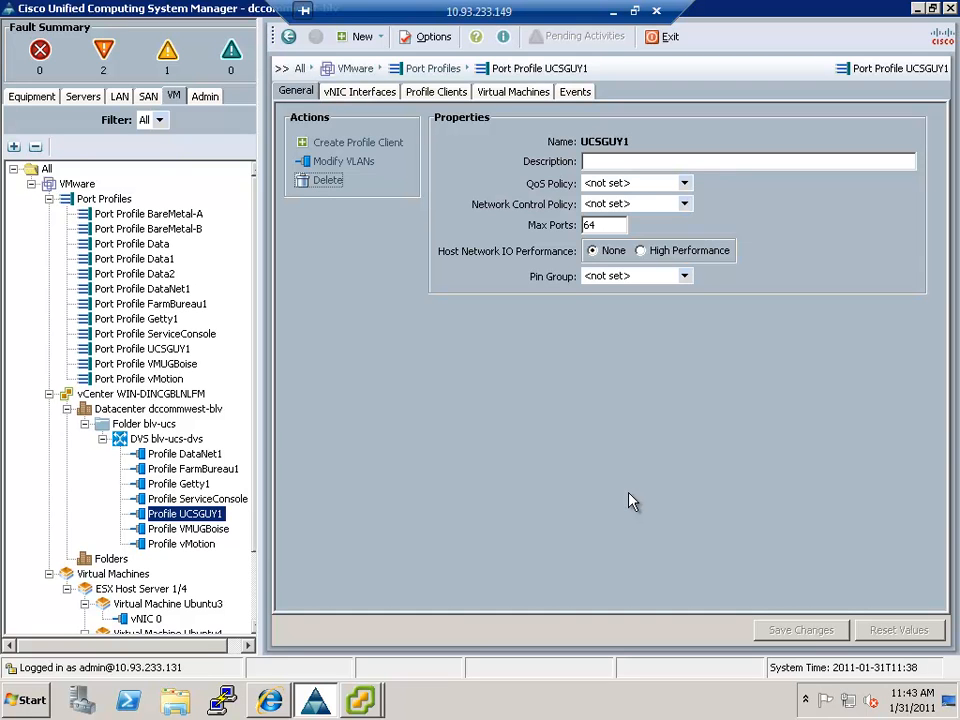
{"action": "mouse_move", "coordinate": [498, 556]}
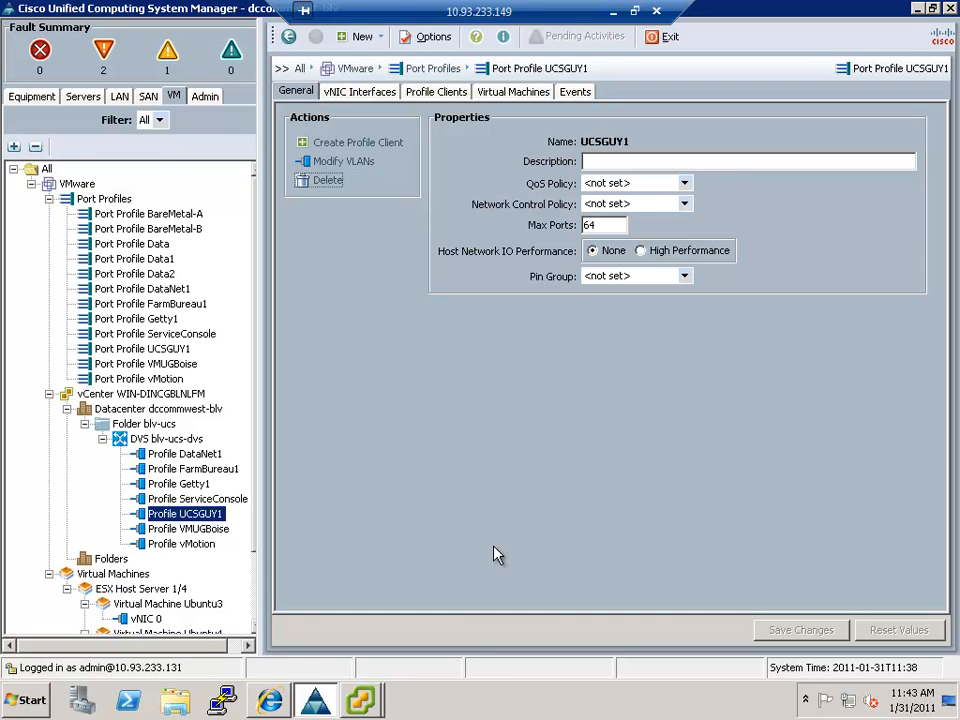
{"action": "mouse_move", "coordinate": [492, 548]}
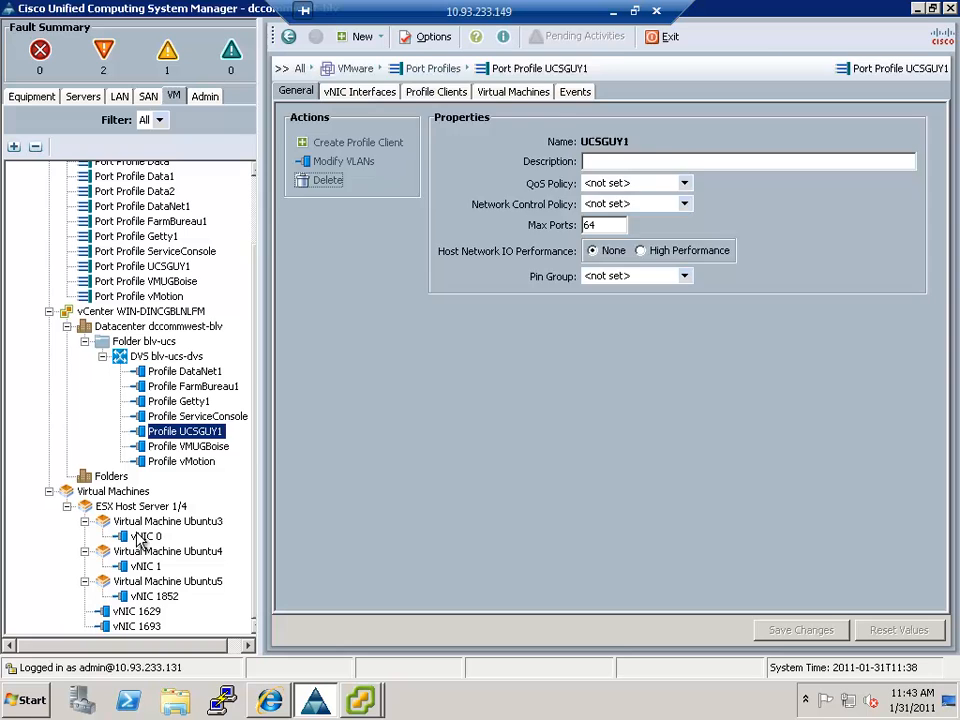
- Show the details of Ubuntu3's vNIC 0, still on the DataNet1 profile
{"action": "left_click", "coordinate": [148, 536]}
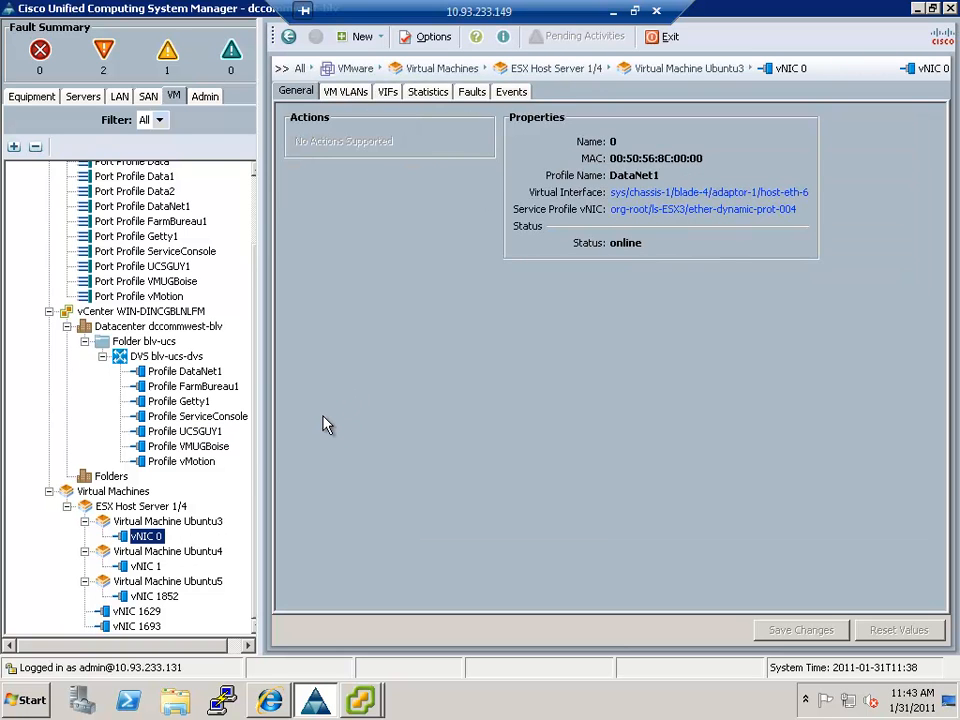
{"action": "mouse_move", "coordinate": [710, 258]}
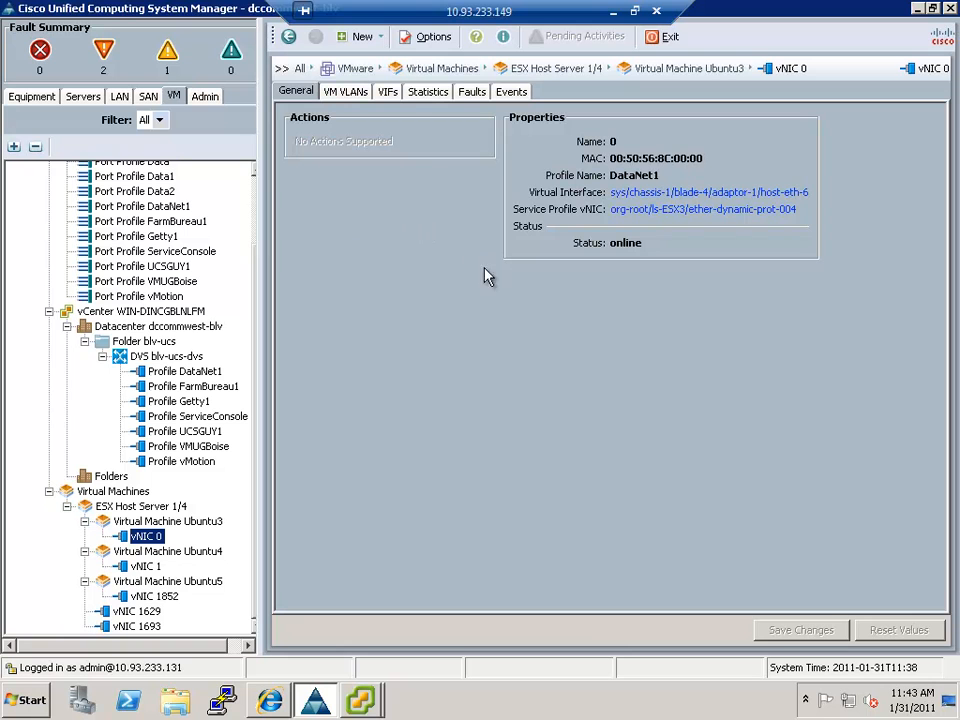
{"action": "mouse_move", "coordinate": [126, 118]}
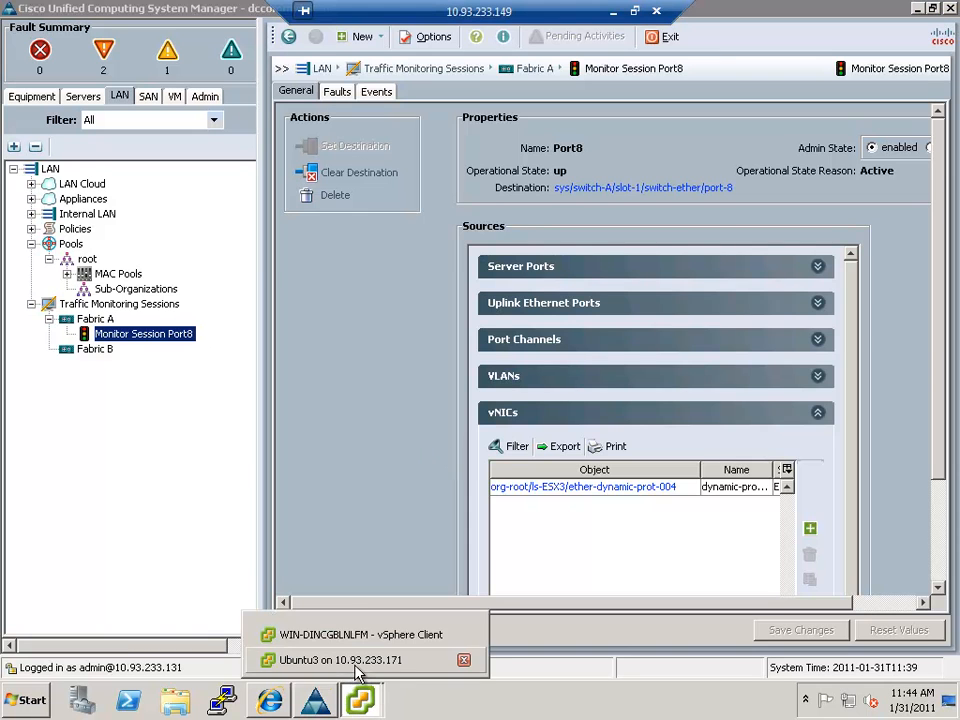
- On the Ubuntu3 console run ifconfig and start pinging 10.93.233.130
{"action": "left_click", "coordinate": [340, 660]}
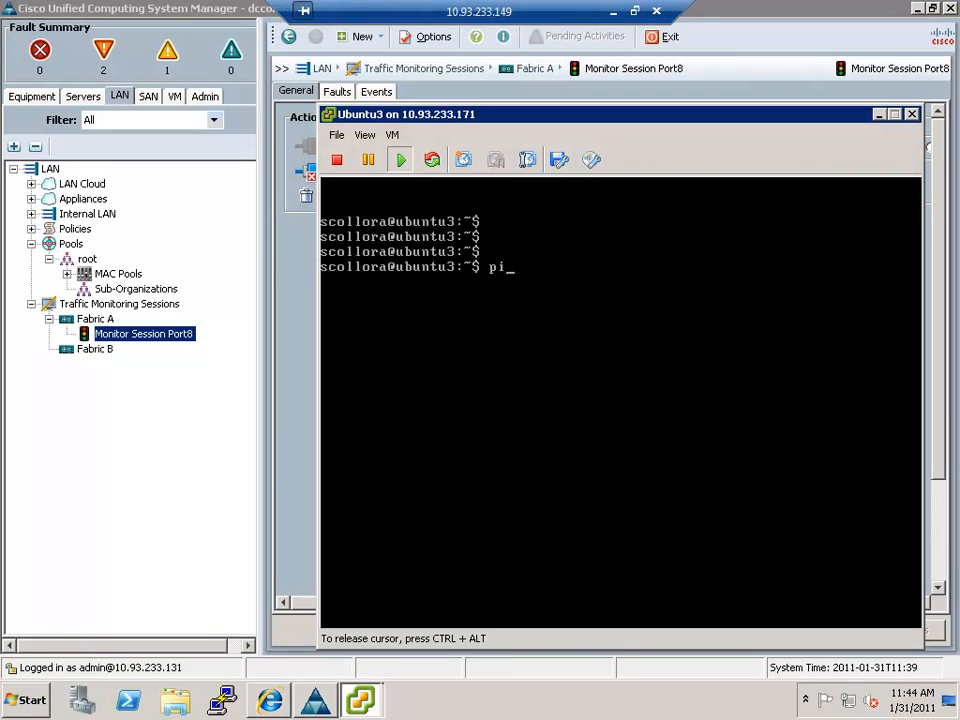
{"action": "type", "text": "ifocn"}
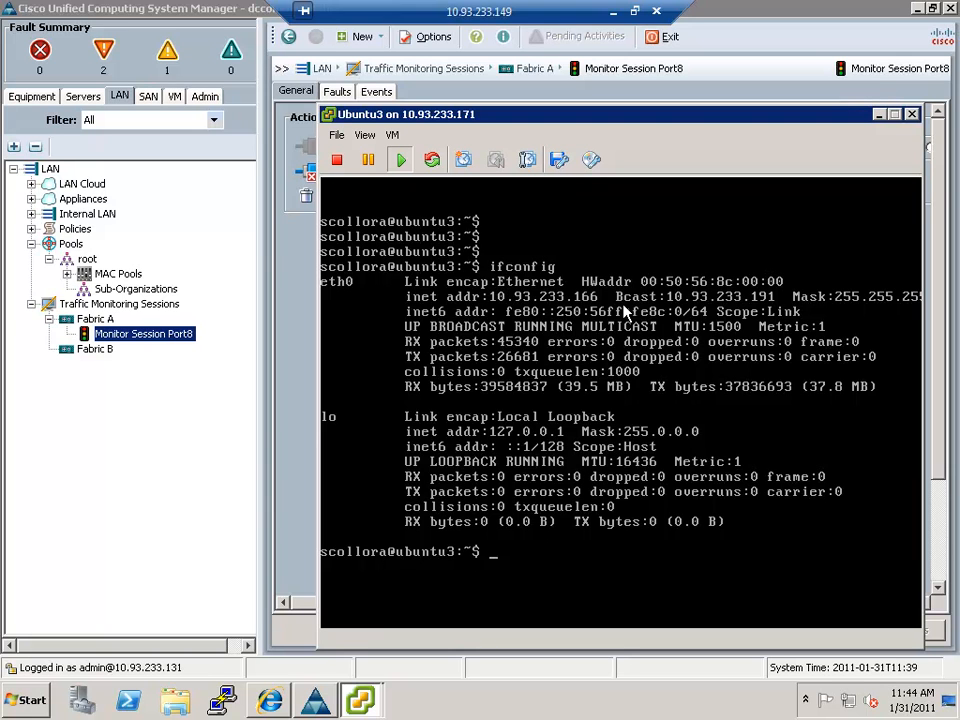
{"action": "mouse_move", "coordinate": [750, 284]}
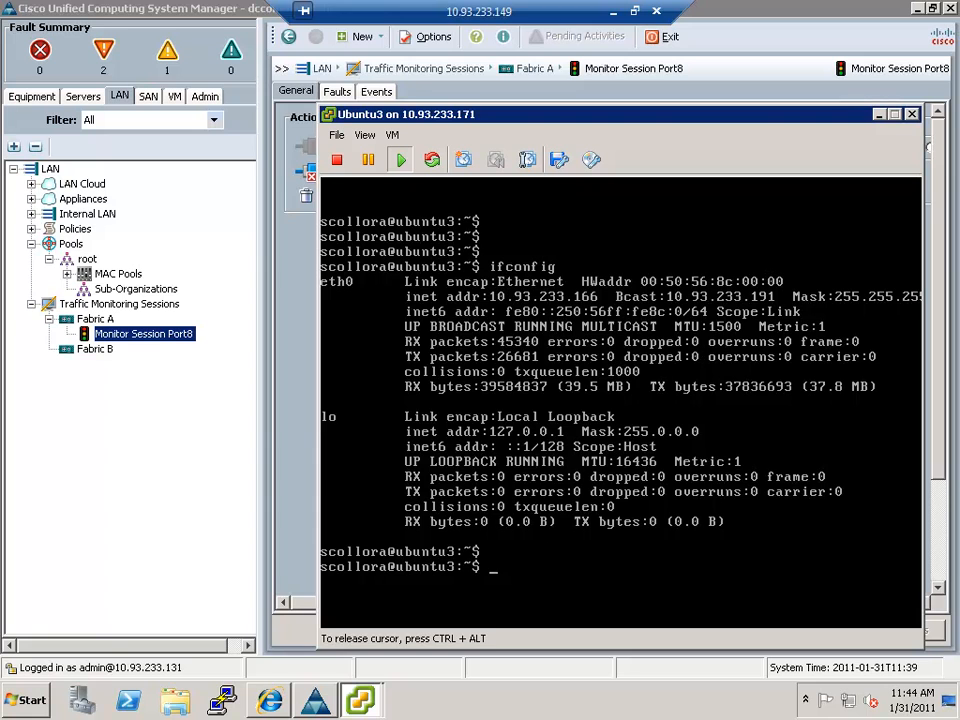
{"action": "type", "text": "ping 10.93.233.130"}
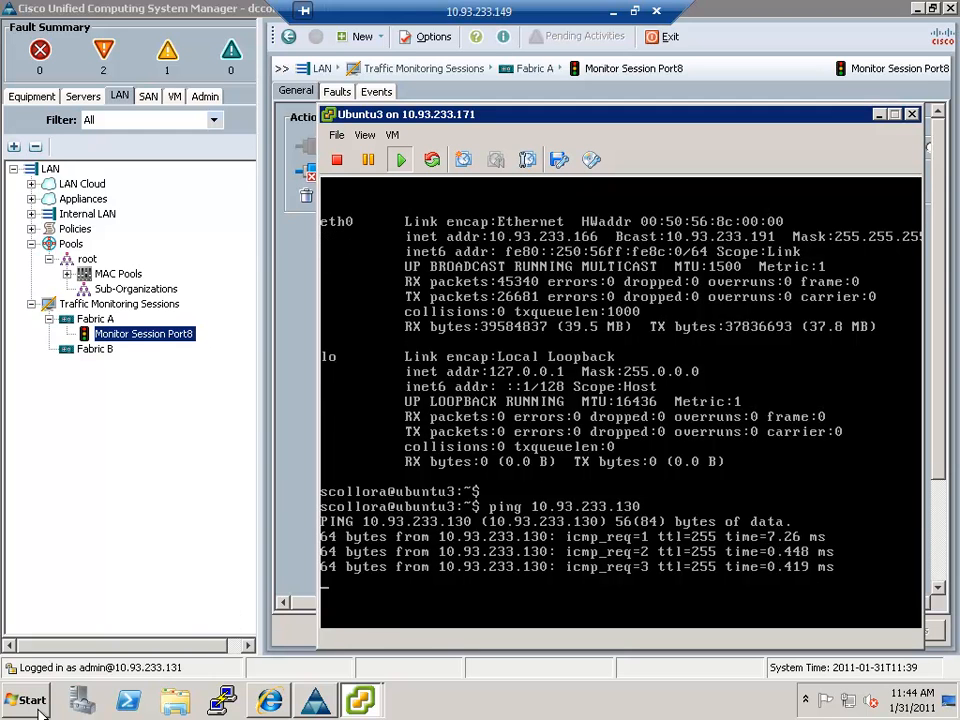
{"action": "left_click", "coordinate": [24, 700]}
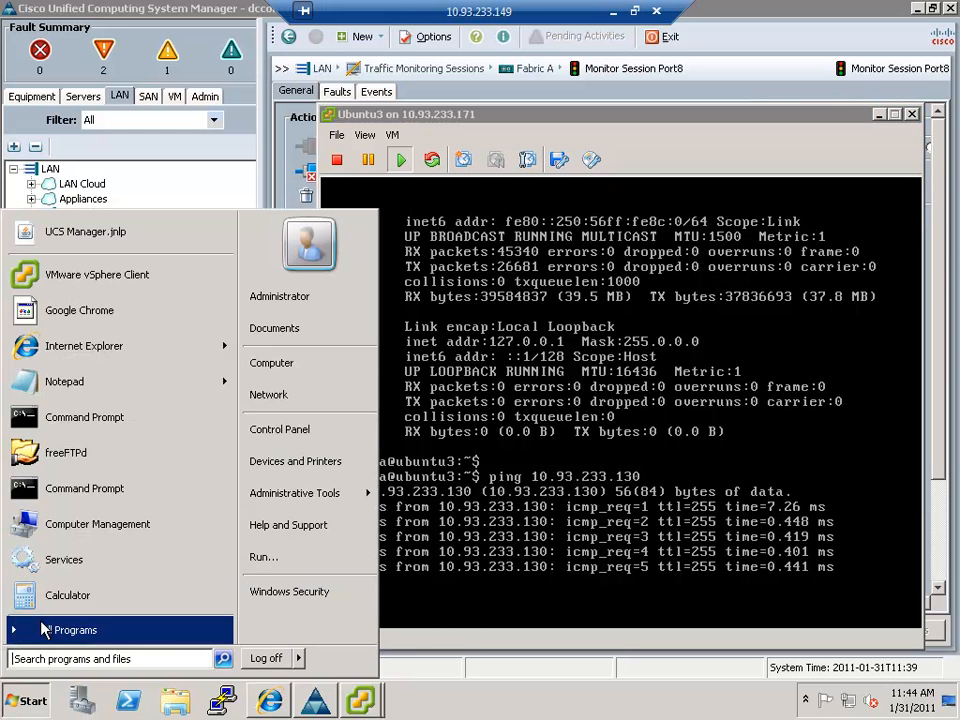
- Launch Wireshark and start capturing on the interface receiving the ICMP echo packets
{"action": "left_click", "coordinate": [74, 630]}
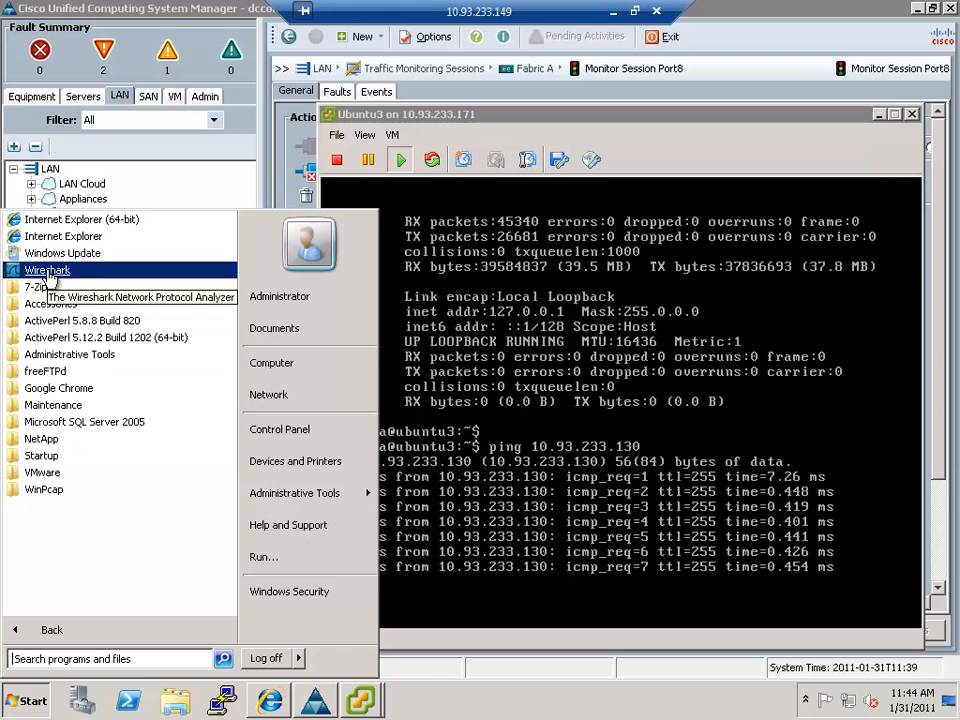
{"action": "left_click", "coordinate": [48, 270]}
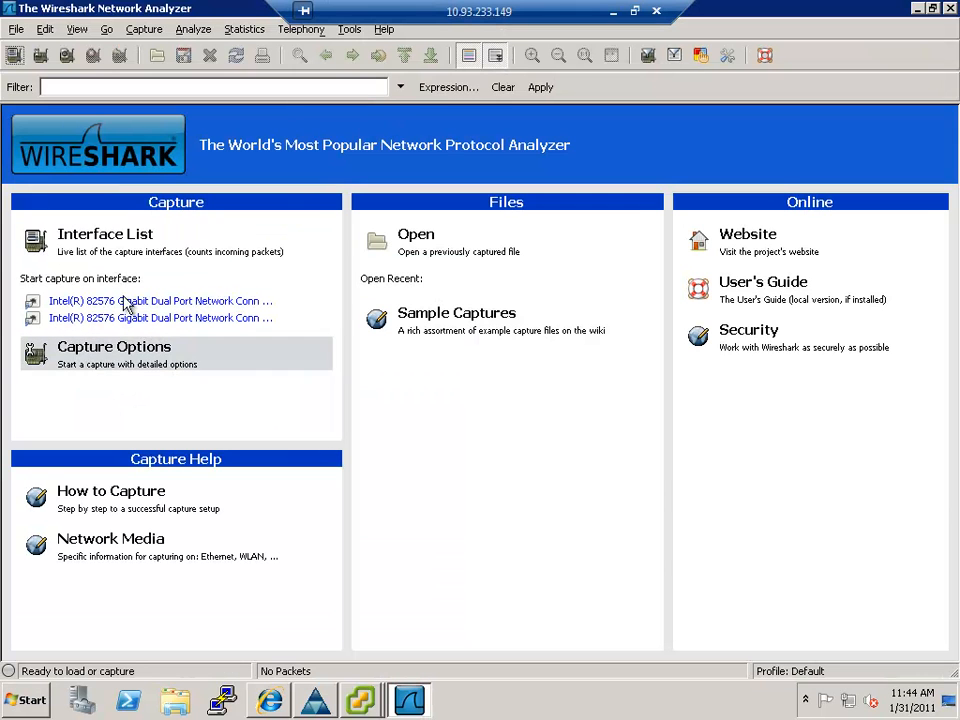
{"action": "left_click", "coordinate": [104, 232]}
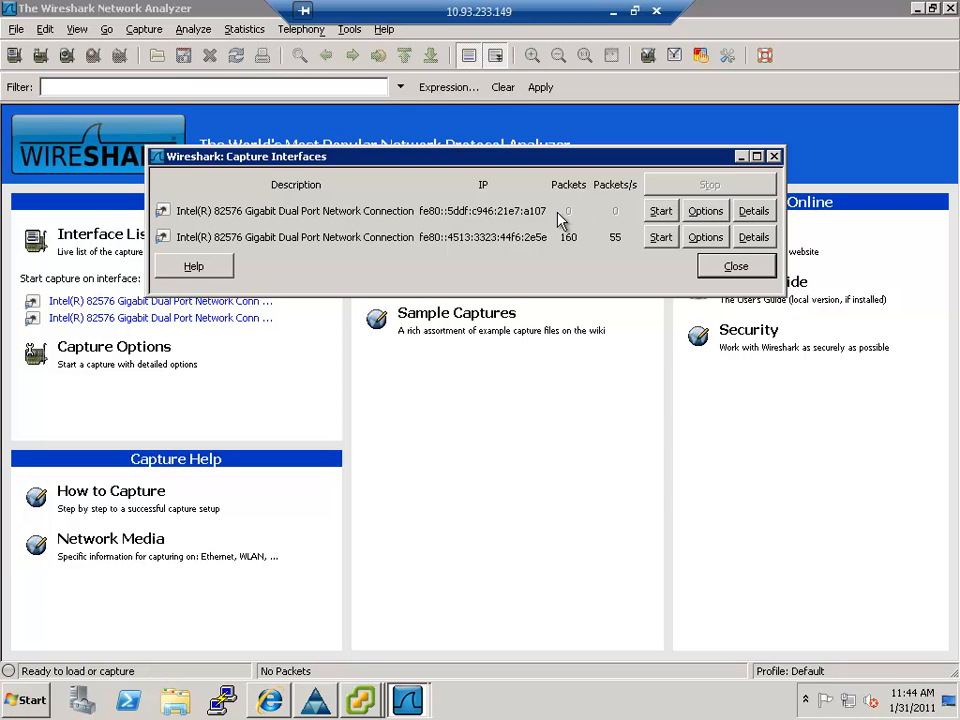
{"action": "left_click", "coordinate": [736, 264]}
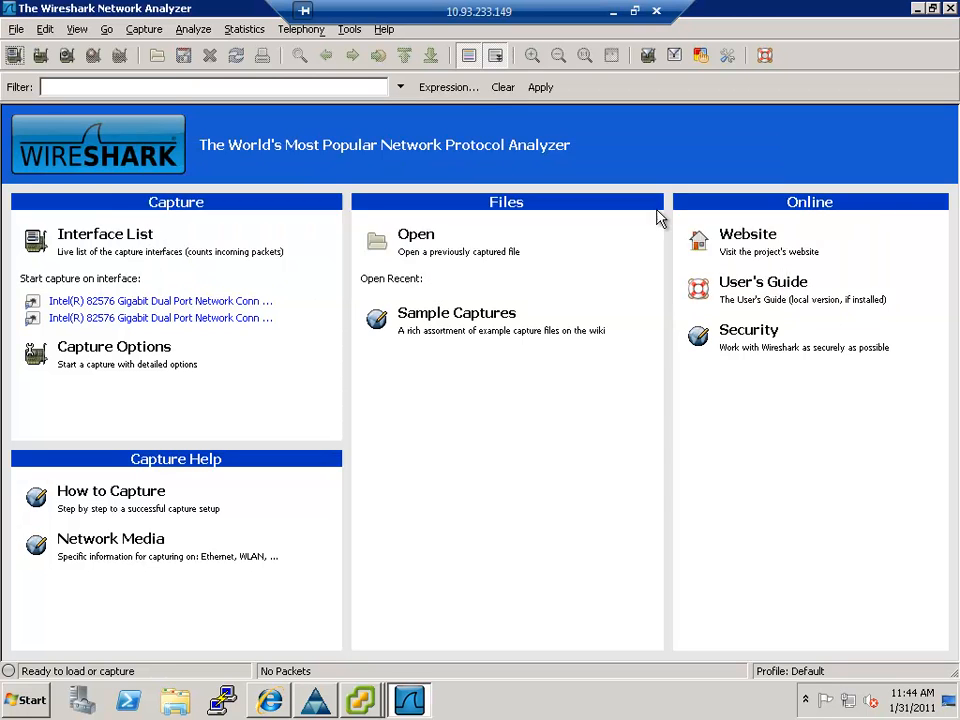
{"action": "left_click", "coordinate": [160, 300]}
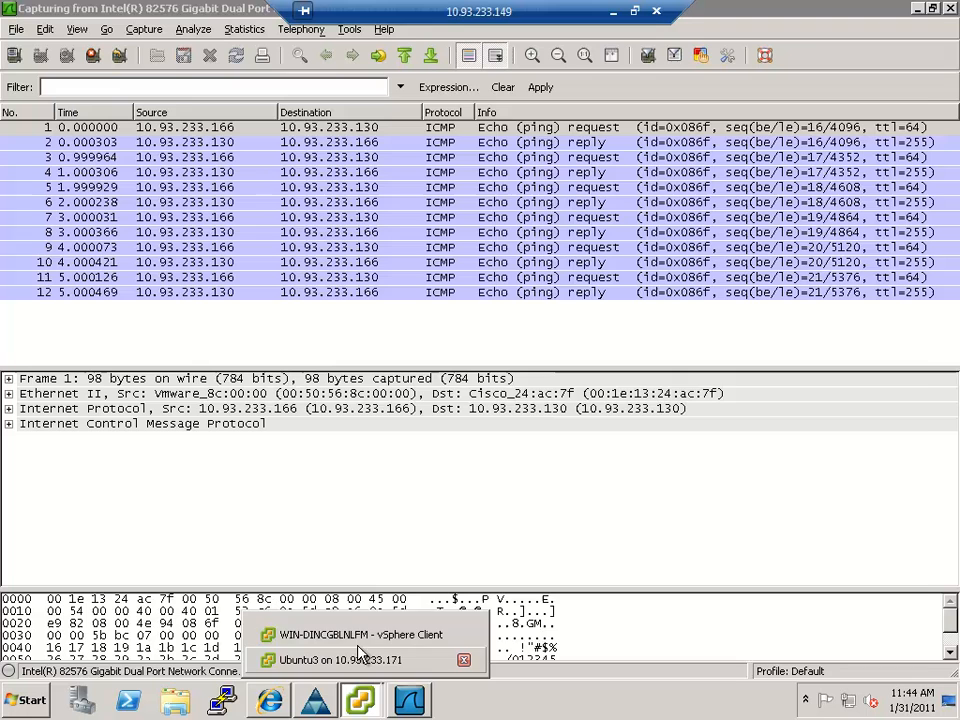
- Return to the Ubuntu3 console and stop the ping with Ctrl+C after 26 packets
{"action": "left_click", "coordinate": [344, 660]}
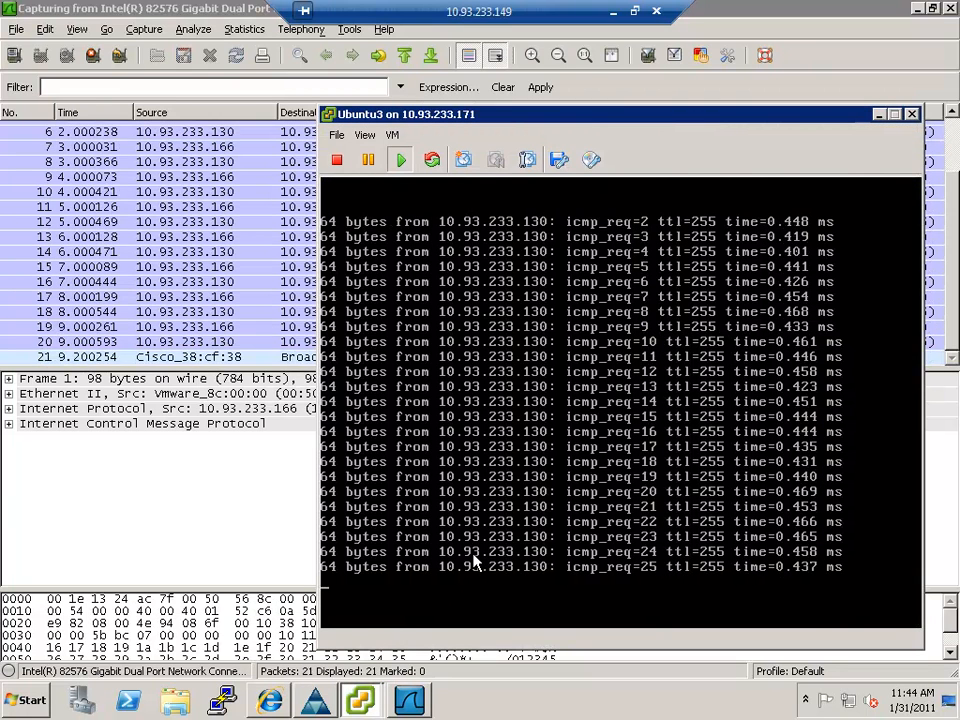
{"action": "key", "text": "ctrl+c"}
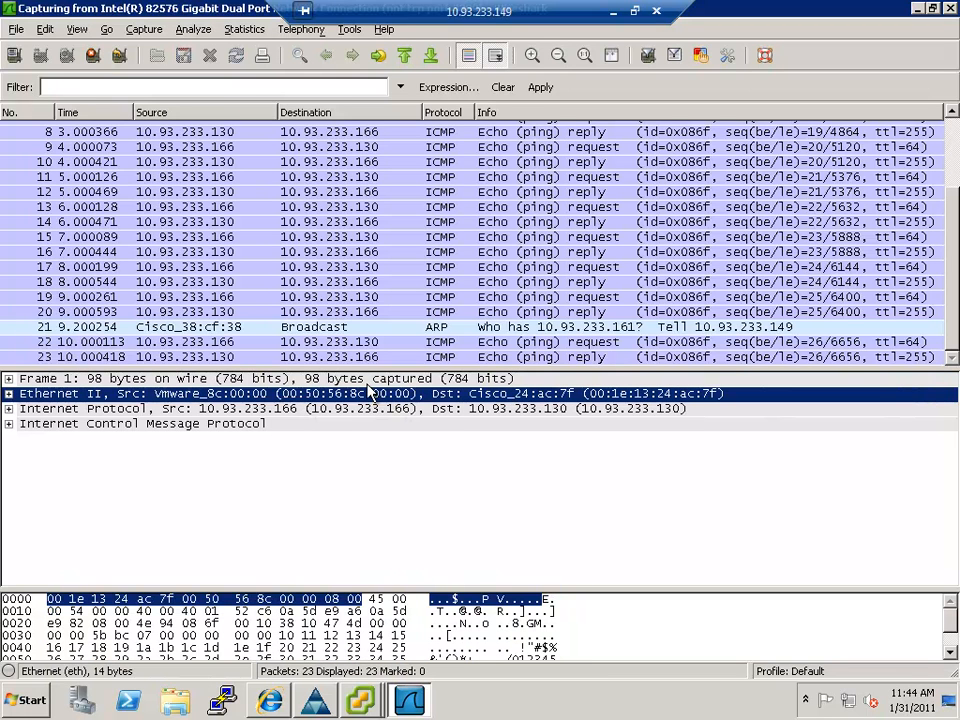
{"action": "mouse_move", "coordinate": [382, 428]}
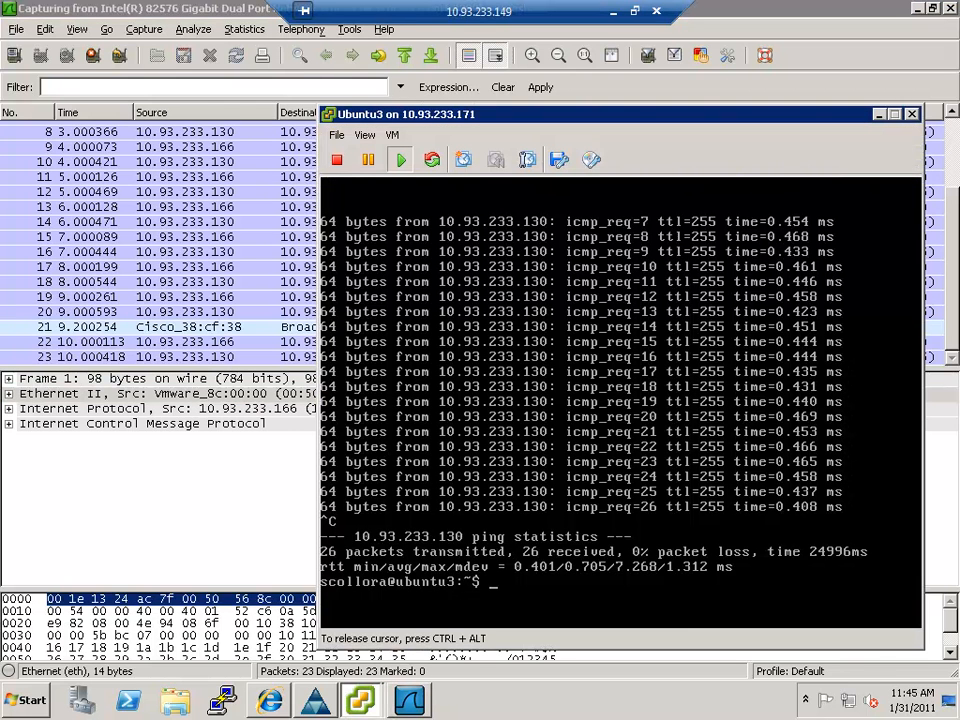
- Run ping 10.93.233.131 -s 10000 so Wireshark captures the fragmented IP packets
{"action": "type", "text": "ping"}
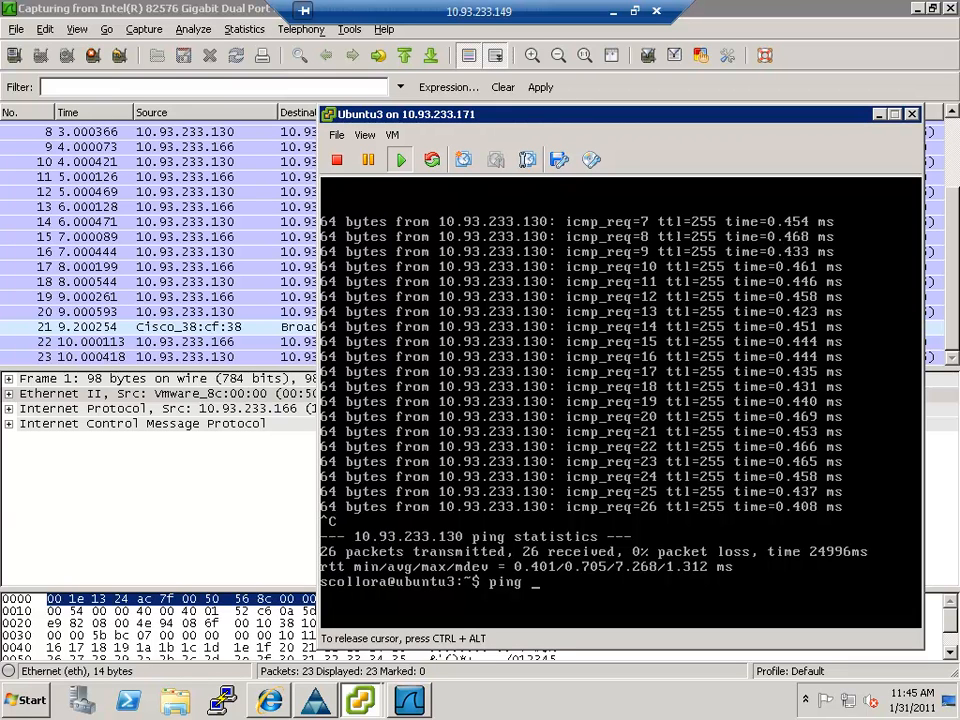
{"action": "type", "text": "10.93.233.131 -s"}
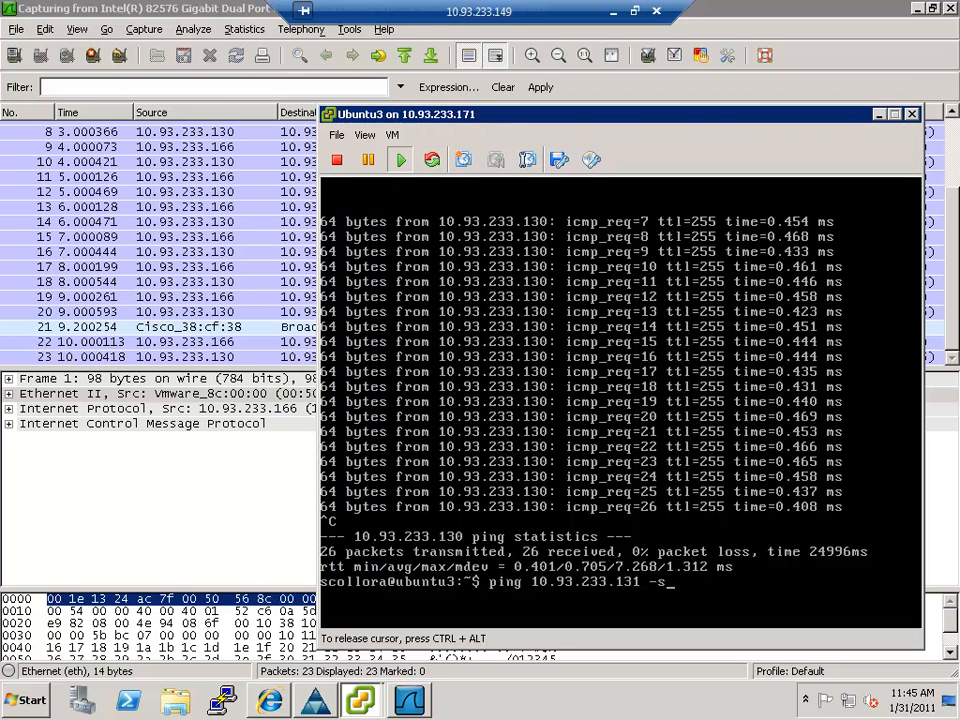
{"action": "type", "text": "10000"}
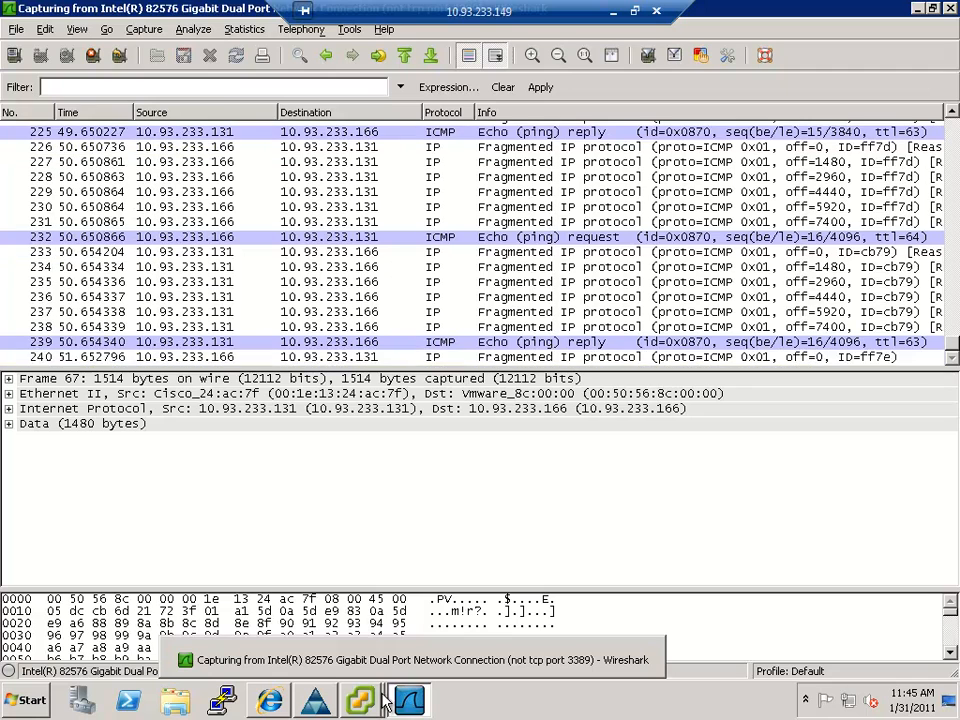
{"action": "left_click", "coordinate": [360, 700]}
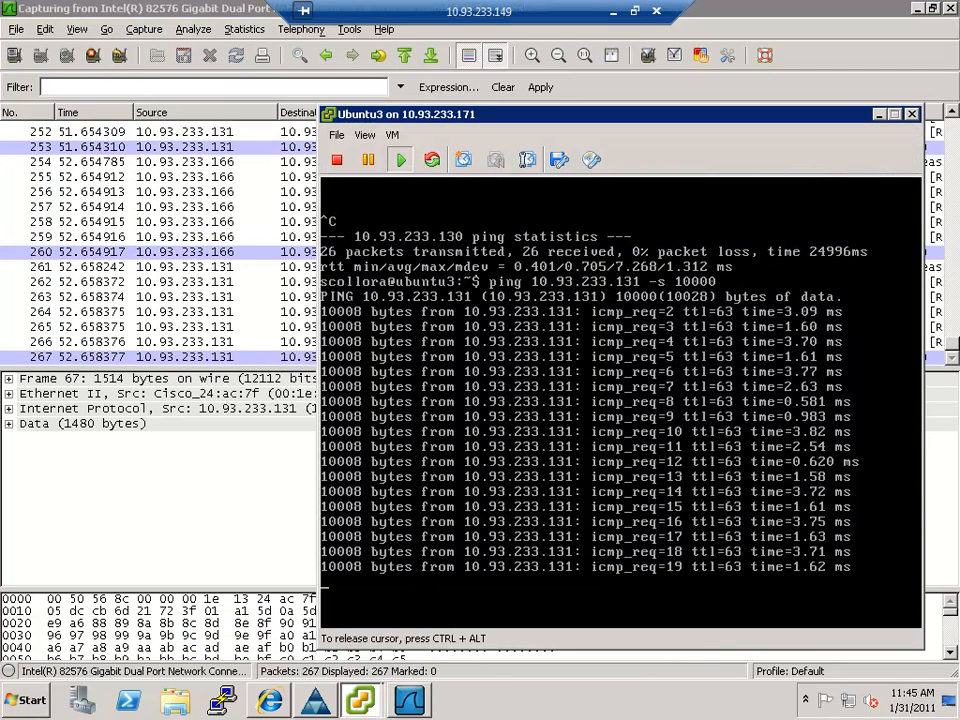